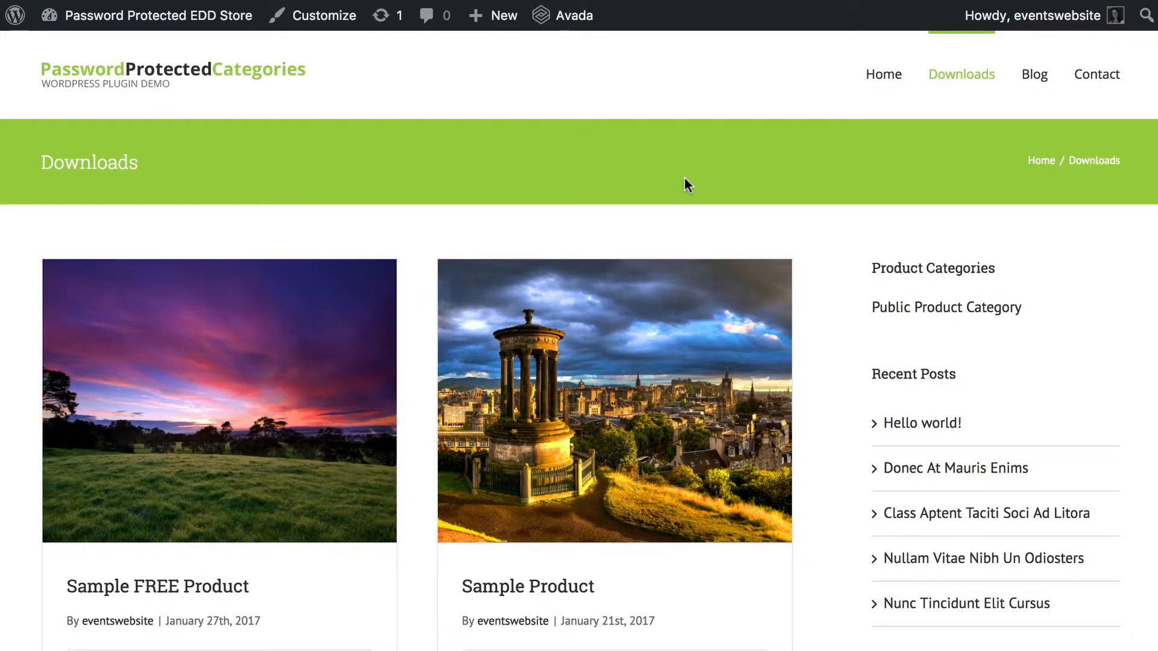
{"action": "mouse_move", "coordinate": [607, 173]}
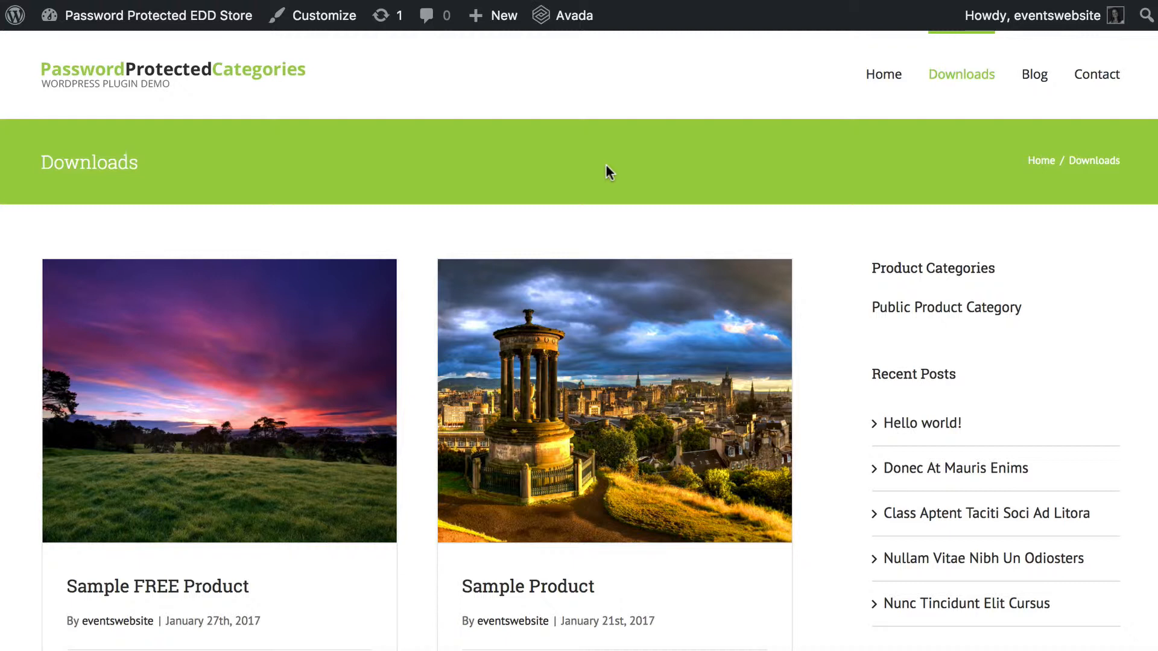
{"action": "mouse_move", "coordinate": [392, 167]}
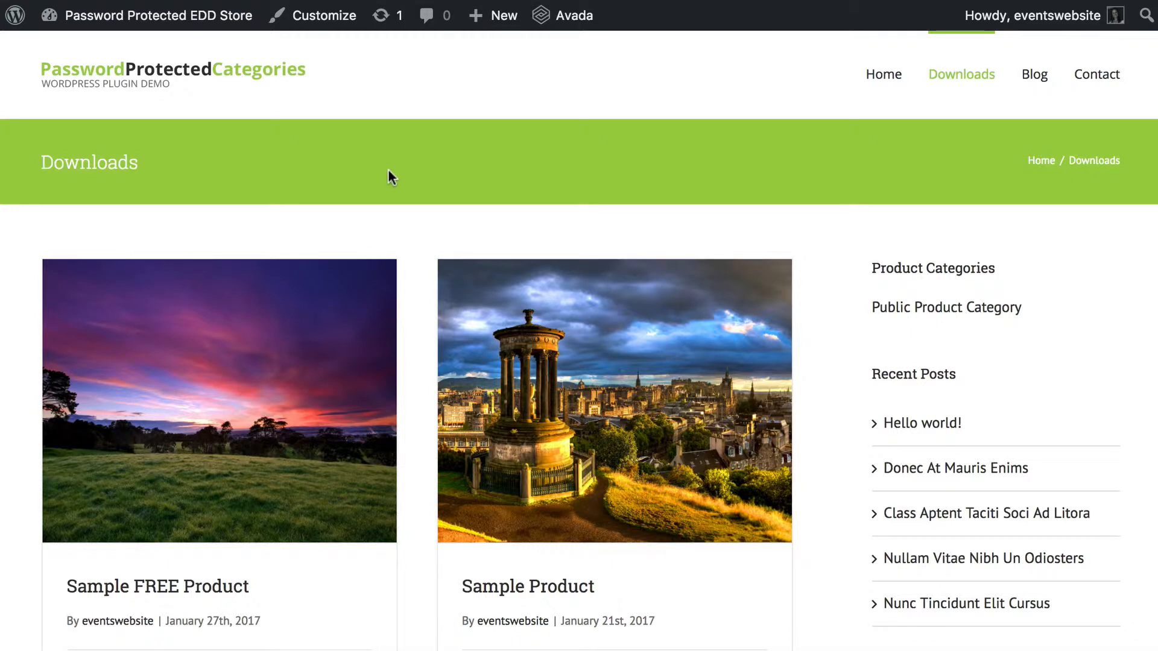
{"action": "mouse_move", "coordinate": [835, 317]}
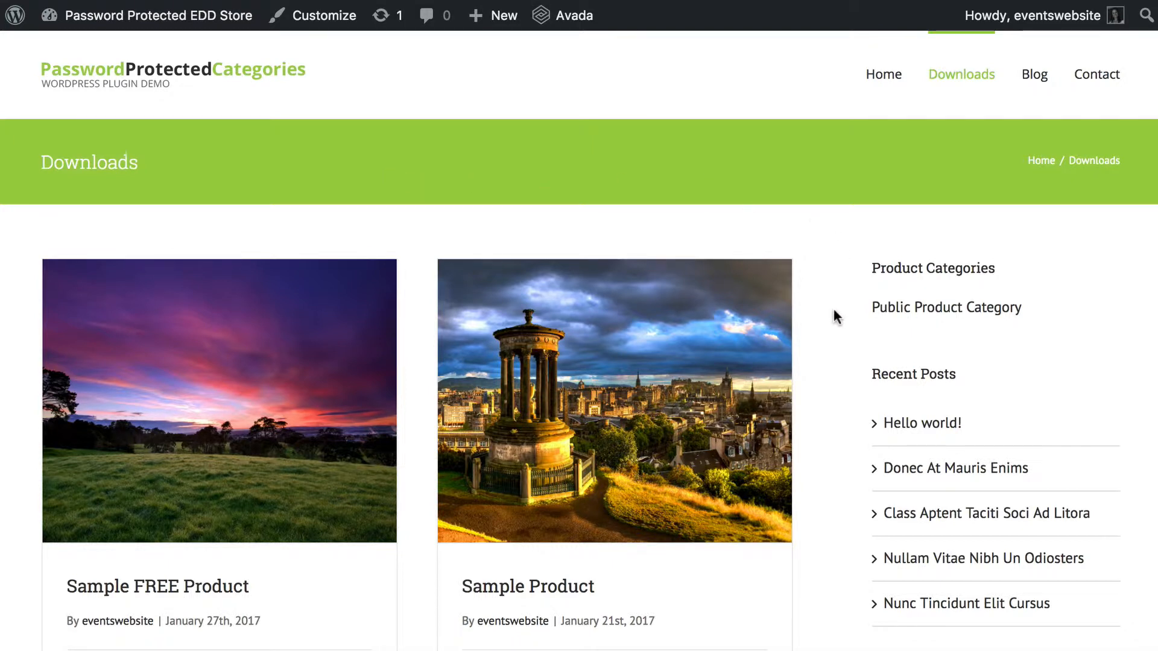
Review the Downloads store page listing two sample products and one public category
{"action": "scroll", "scroll_direction": "down", "scroll_amount": 3}
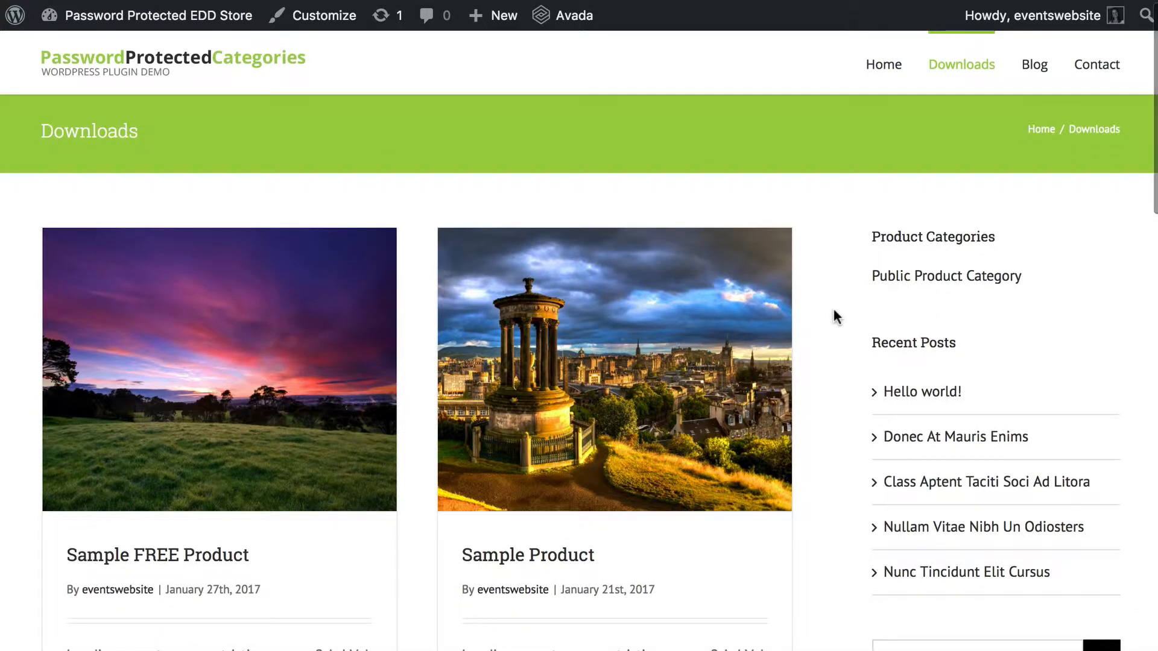
{"action": "scroll", "scroll_direction": "down", "scroll_amount": 3}
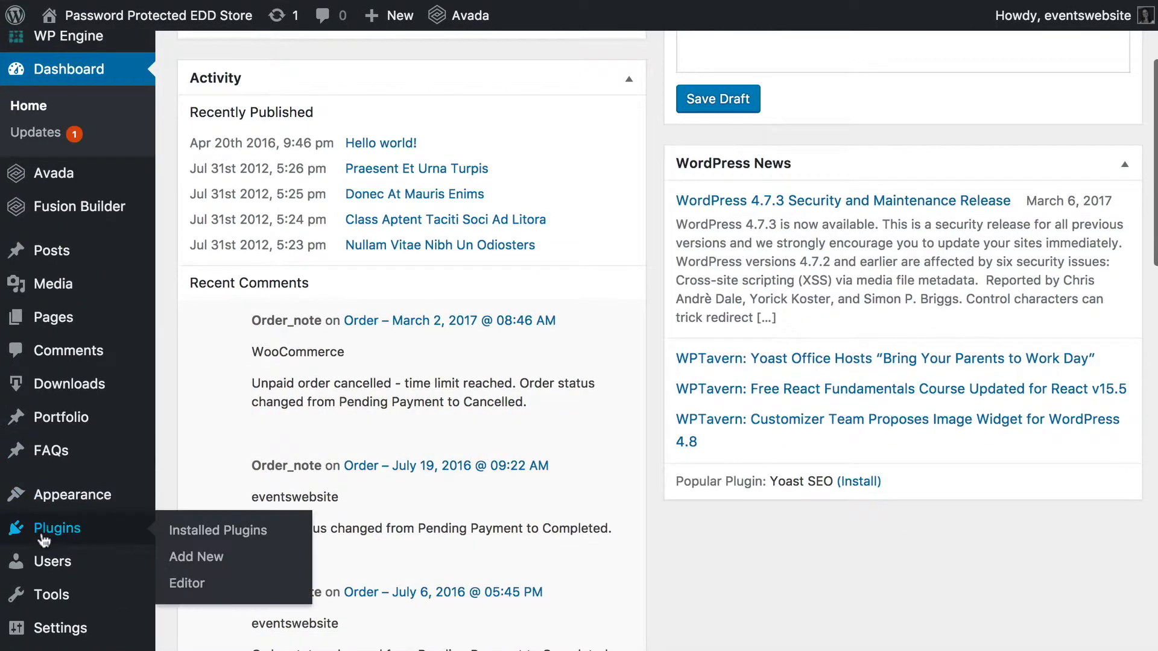
Show the installed plugins list with Easy Digital Downloads and Password Protected Categories active
{"action": "left_click", "coordinate": [217, 530]}
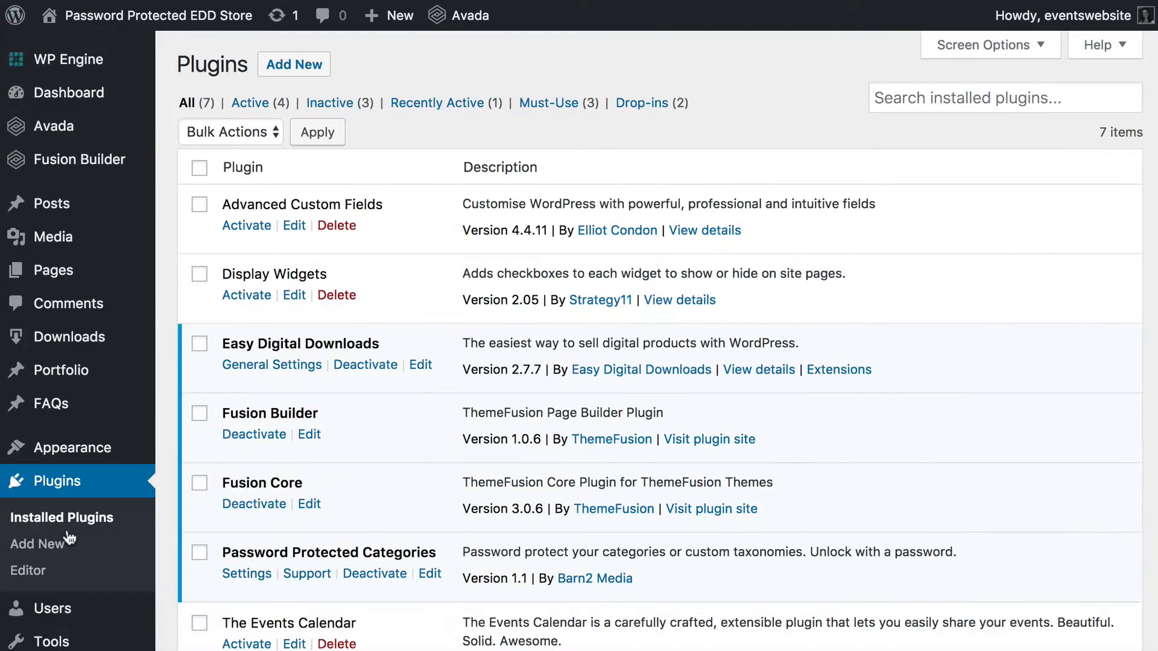
{"action": "double_click", "coordinate": [300, 342]}
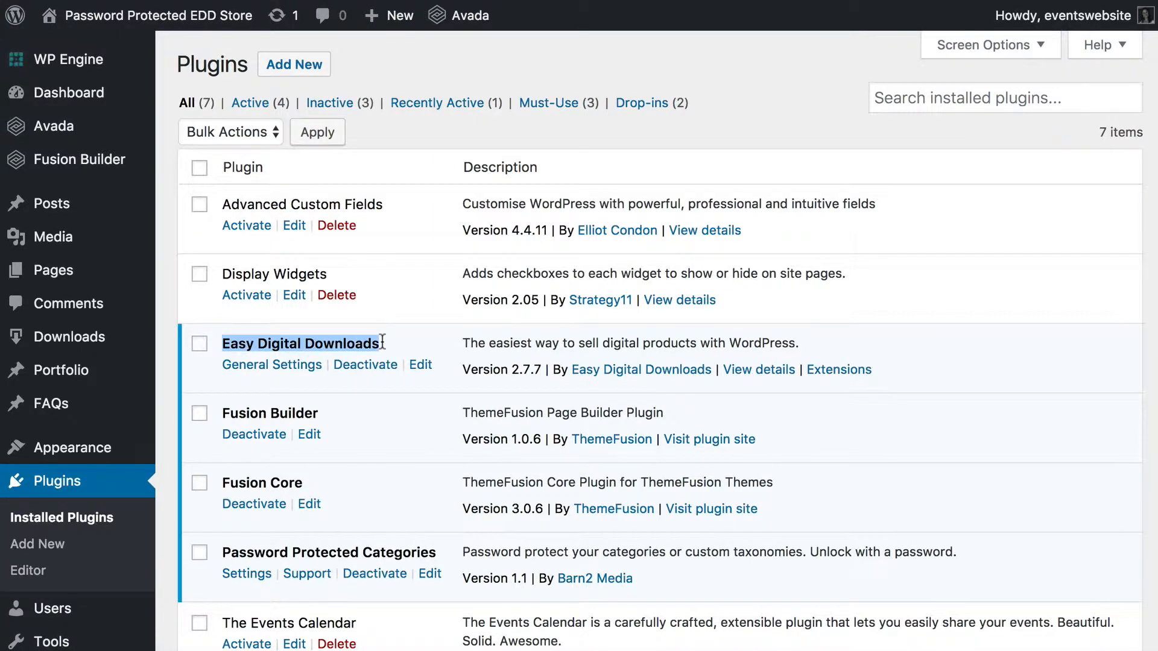
{"action": "scroll", "scroll_direction": "down", "scroll_amount": 3}
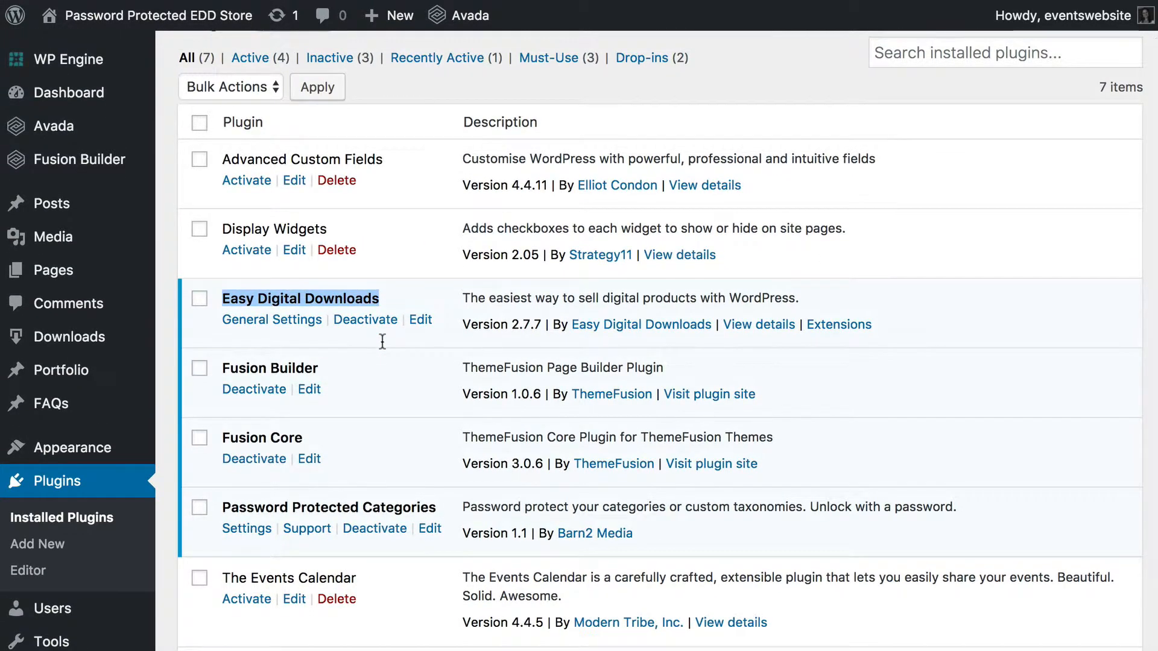
{"action": "scroll", "scroll_direction": "down", "scroll_amount": 3}
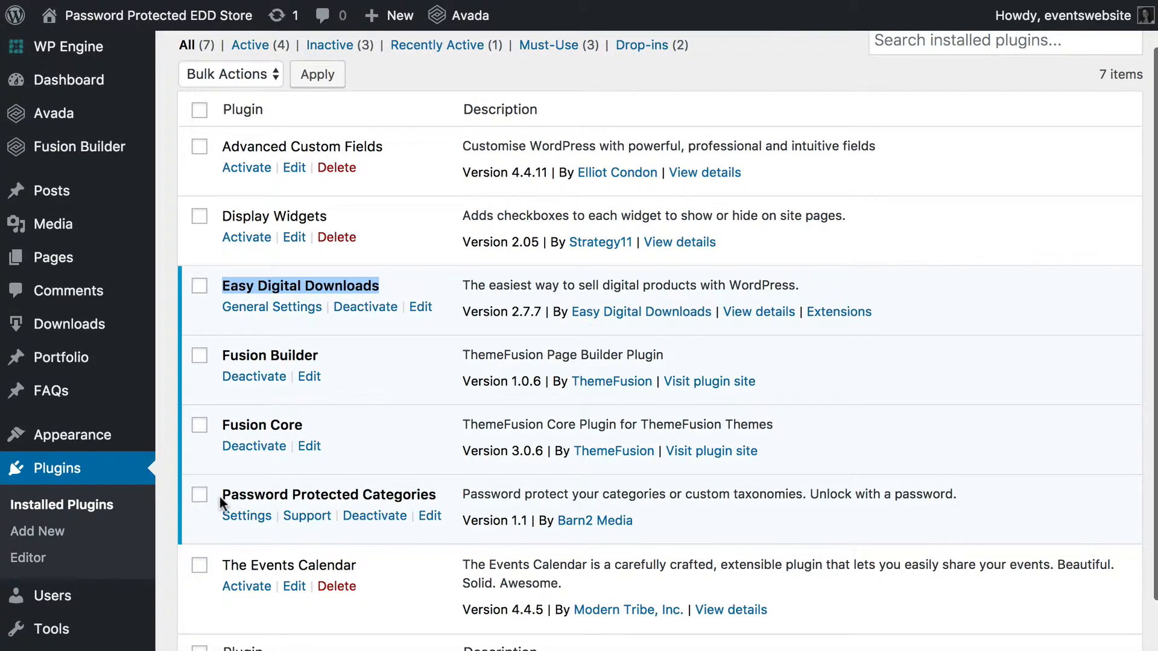
{"action": "double_click", "coordinate": [328, 495]}
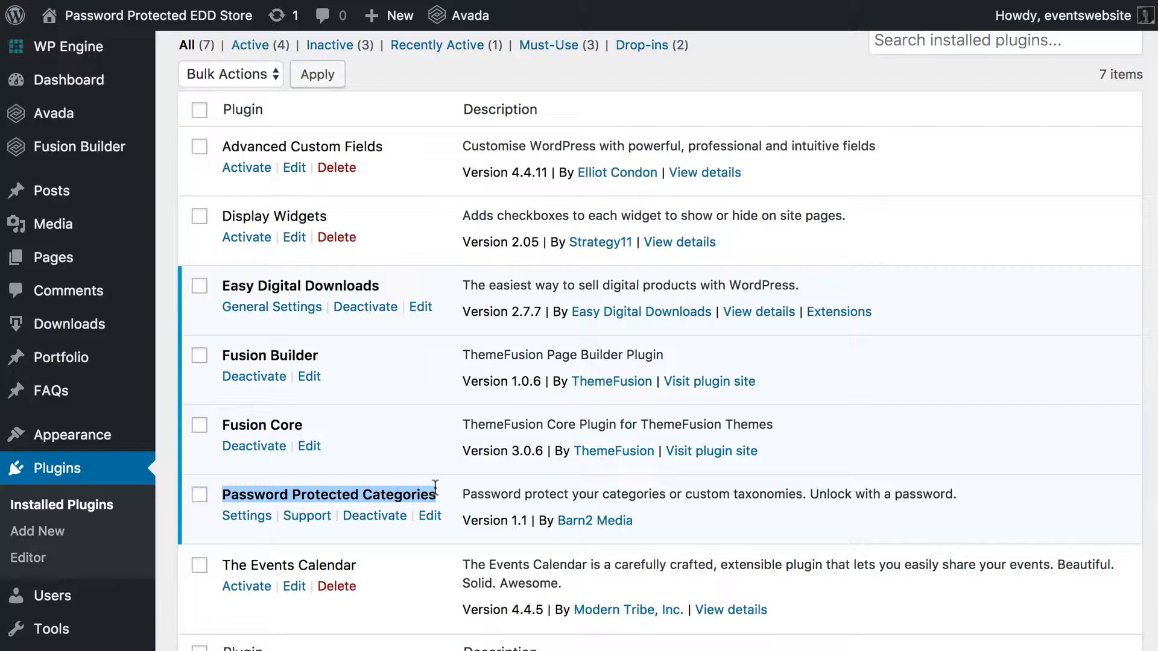
{"action": "mouse_move", "coordinate": [594, 521]}
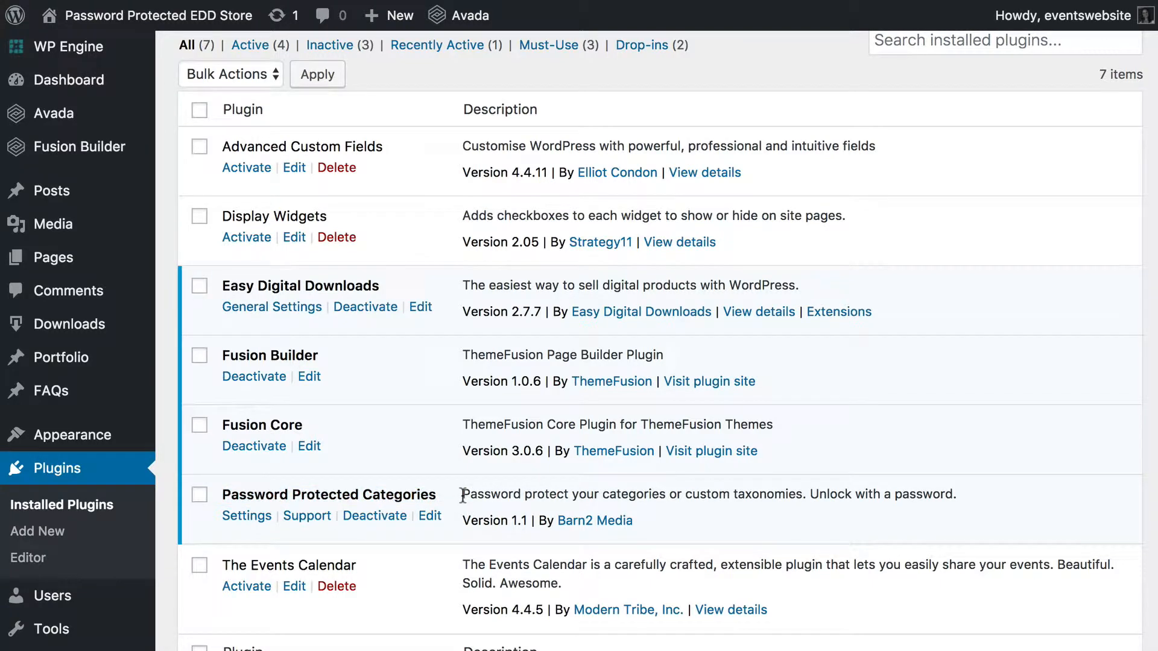
{"action": "mouse_move", "coordinate": [299, 502]}
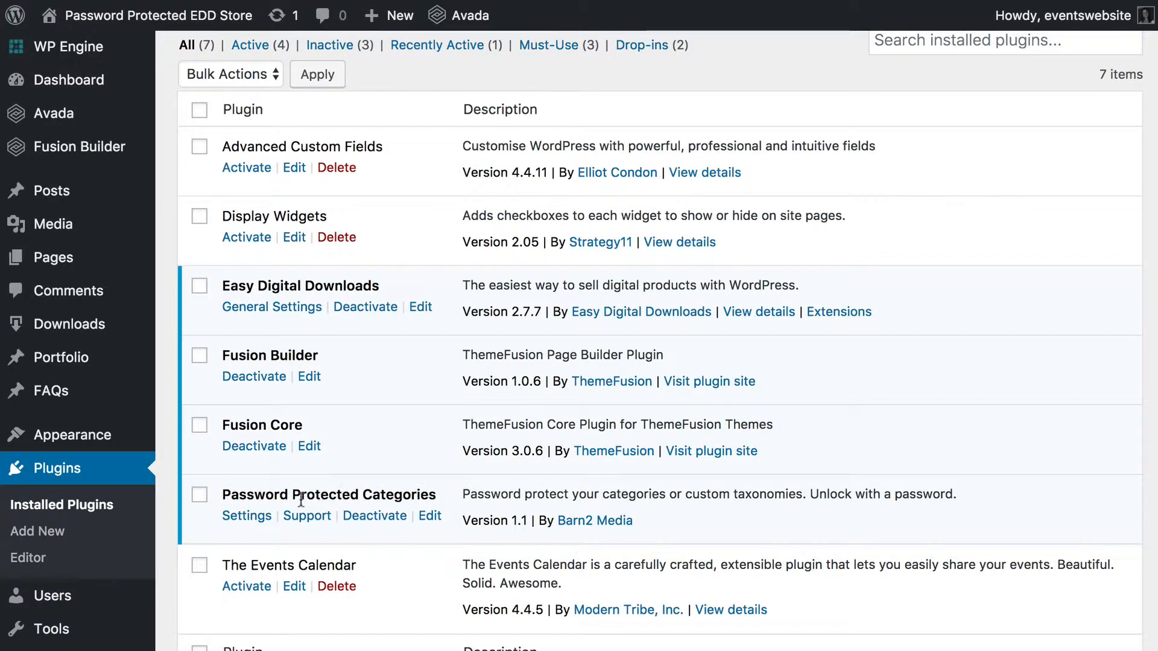
{"action": "mouse_move", "coordinate": [363, 501]}
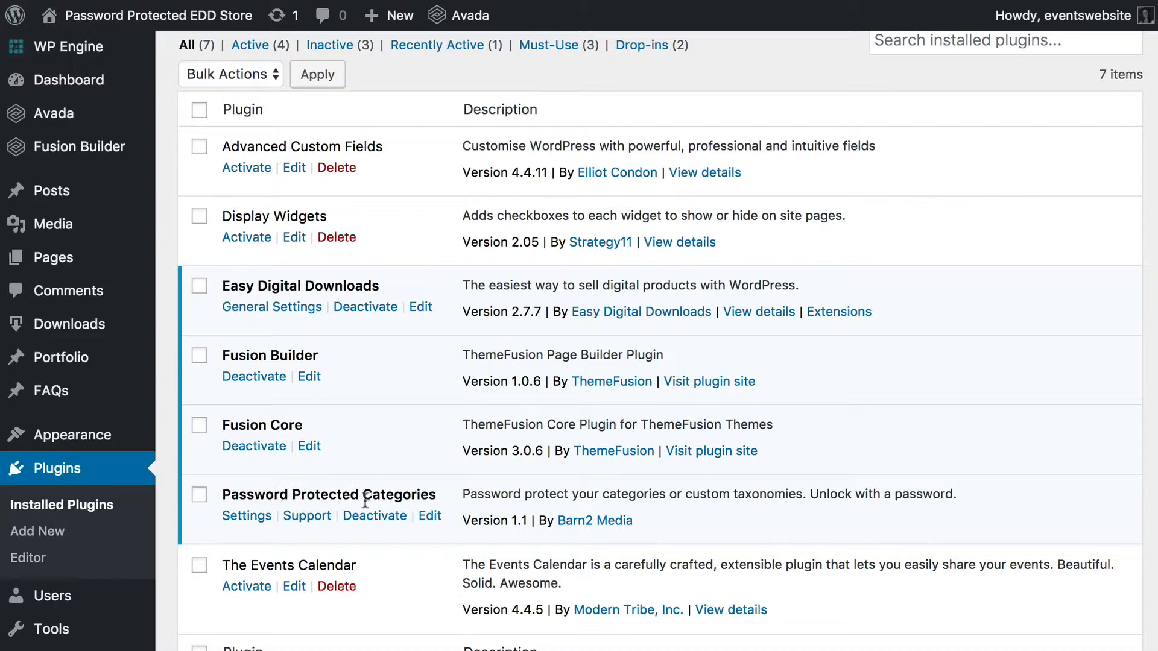
{"action": "mouse_move", "coordinate": [310, 287]}
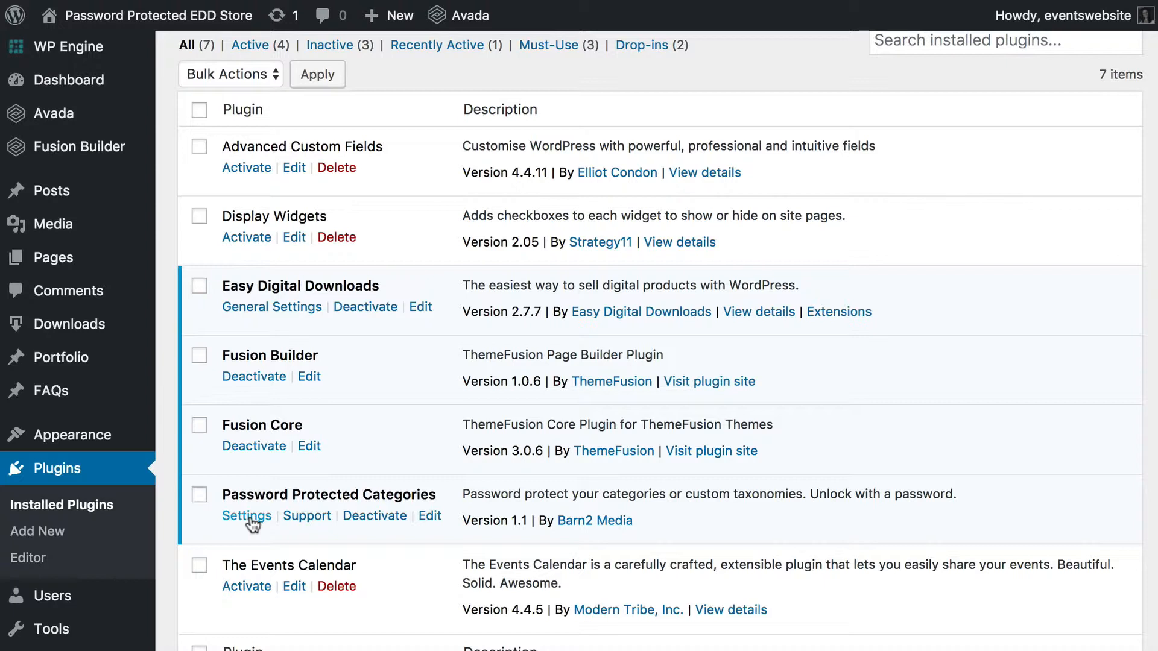
{"action": "mouse_move", "coordinate": [74, 323]}
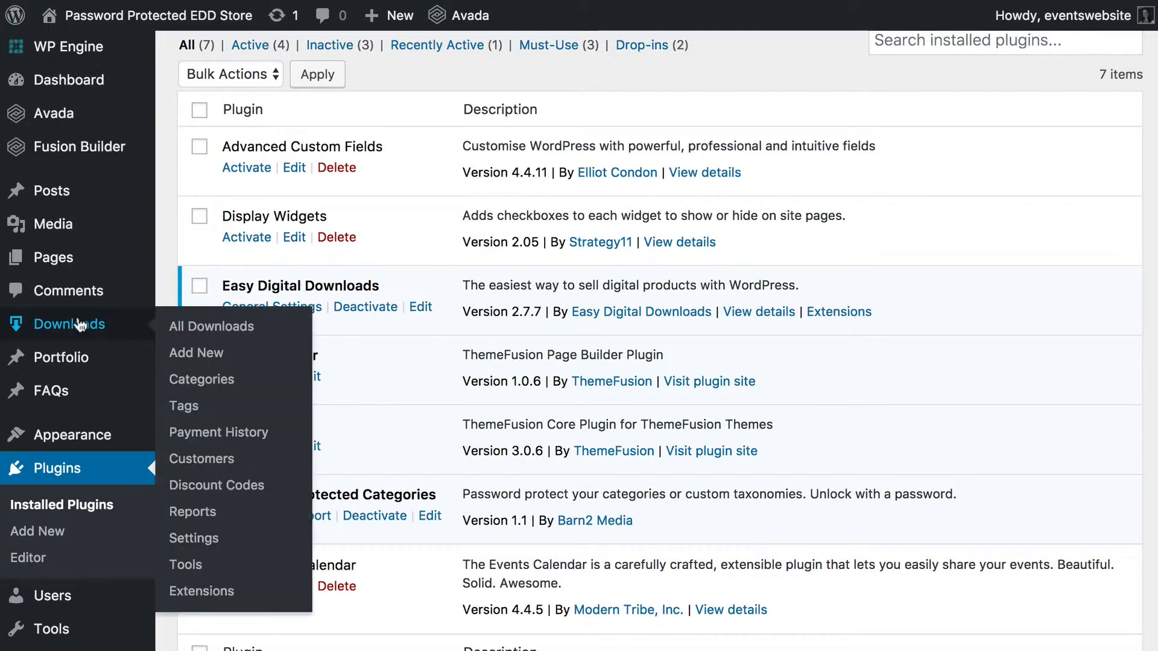
{"action": "mouse_move", "coordinate": [201, 379]}
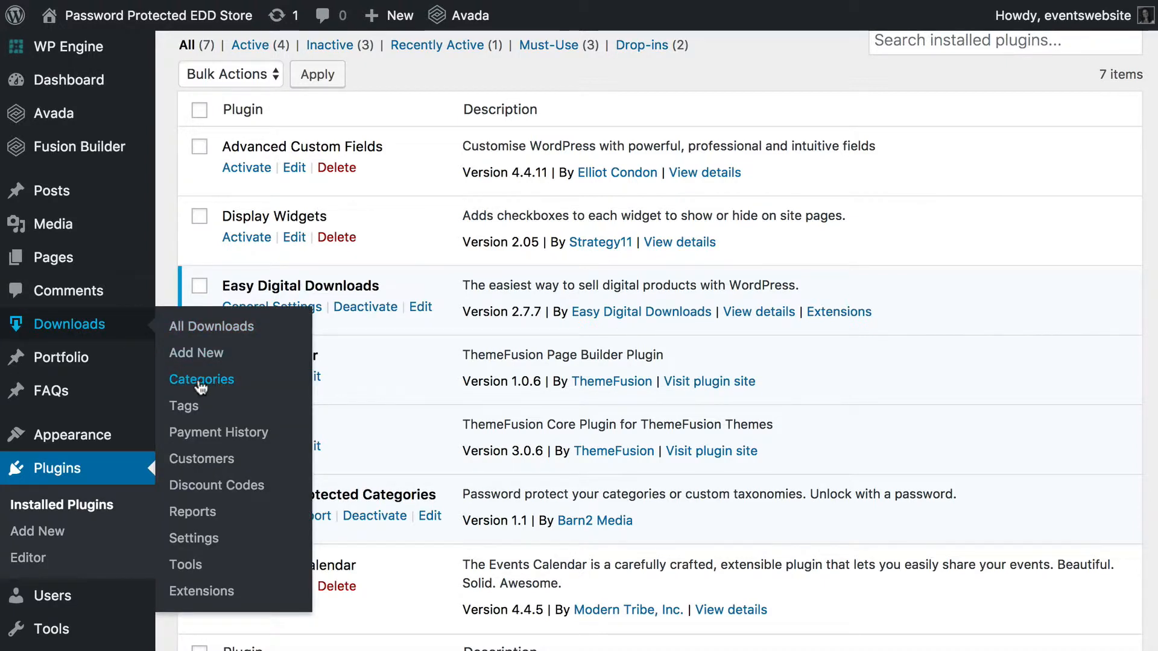
Go to the Download Categories page listing Public Product Category
{"action": "left_click", "coordinate": [202, 379]}
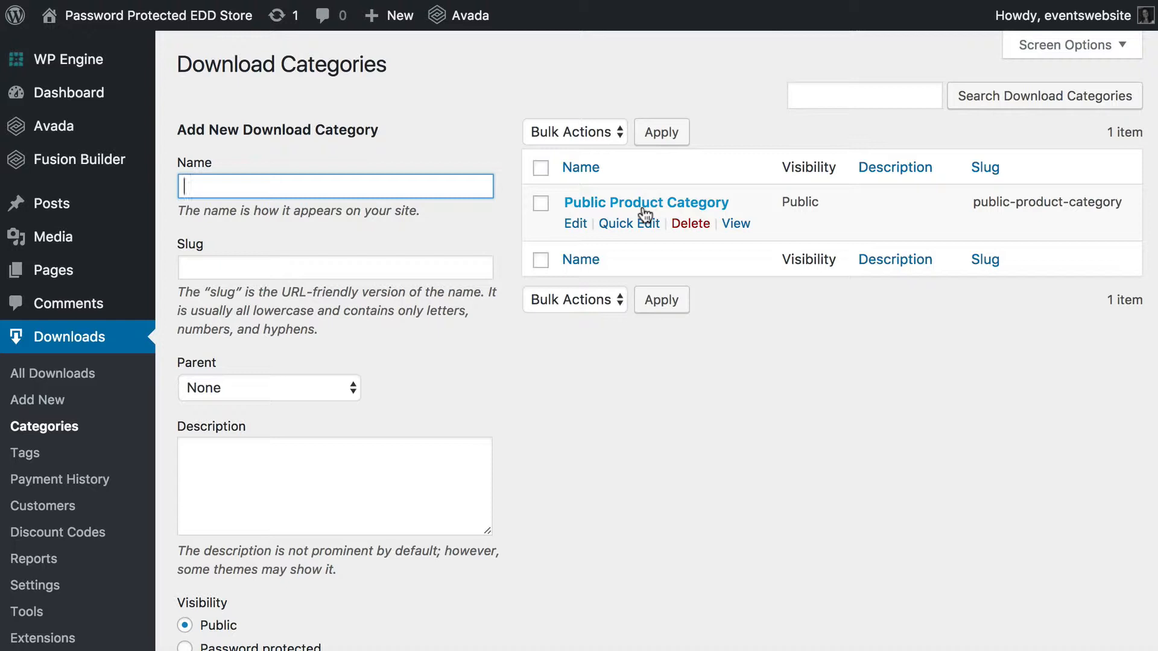
{"action": "mouse_move", "coordinate": [458, 186]}
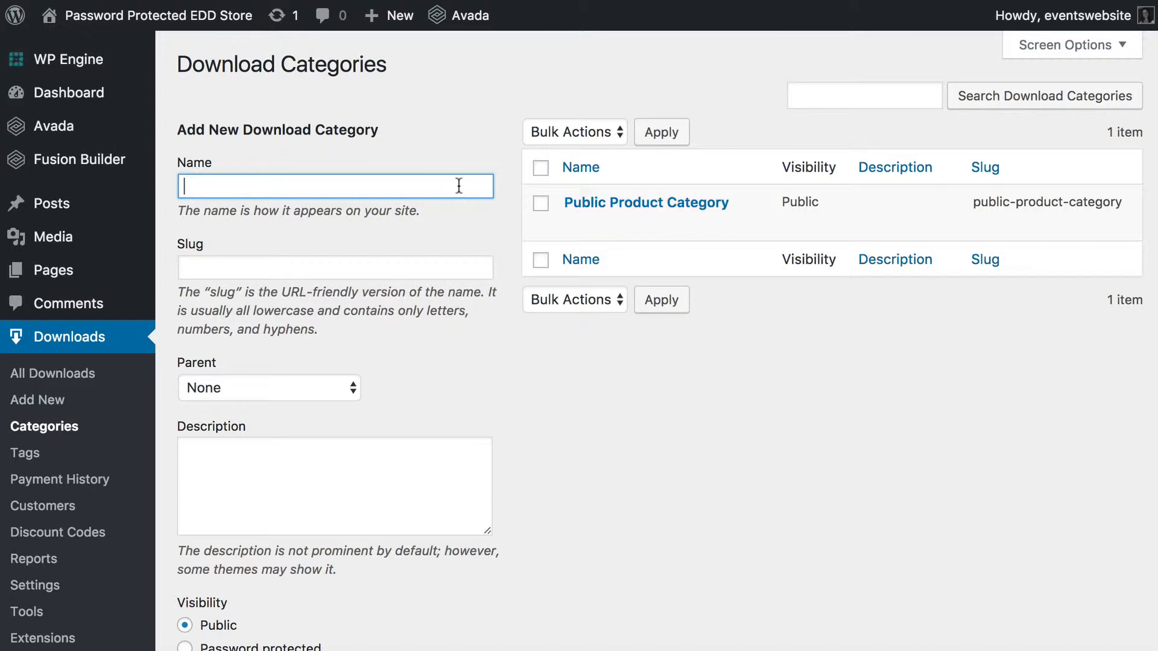
Fill in a new category named Private Category, slug private-edd-cat, with Private visibility
{"action": "type", "text": "Private Catg"}
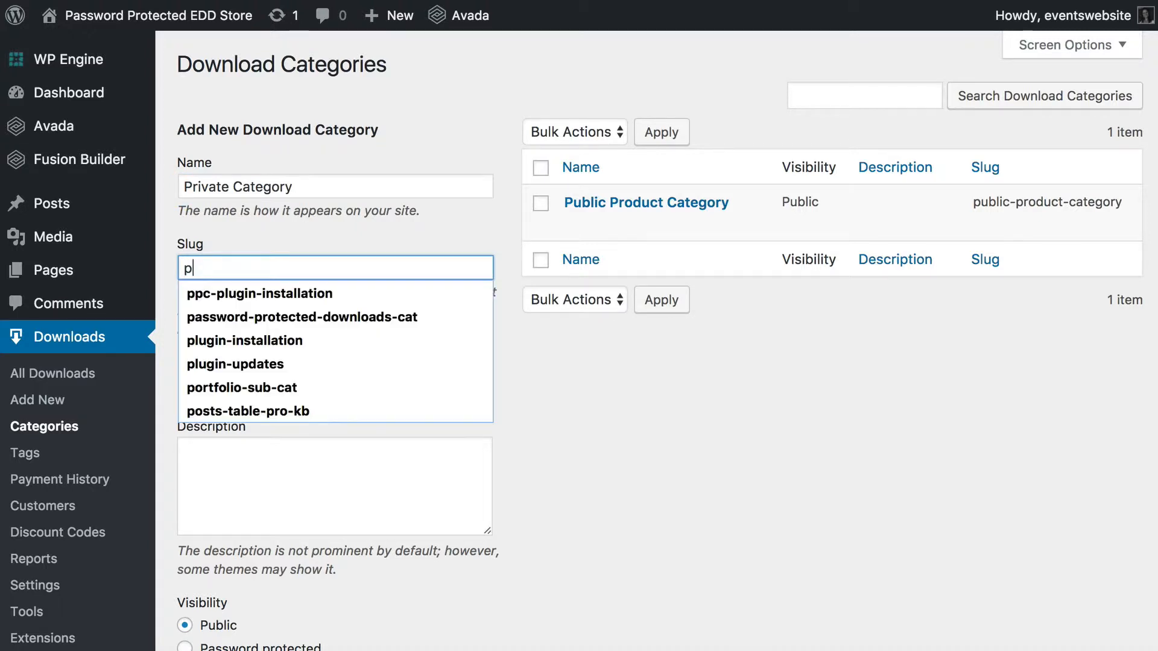
{"action": "type", "text": "private-edd-cat"}
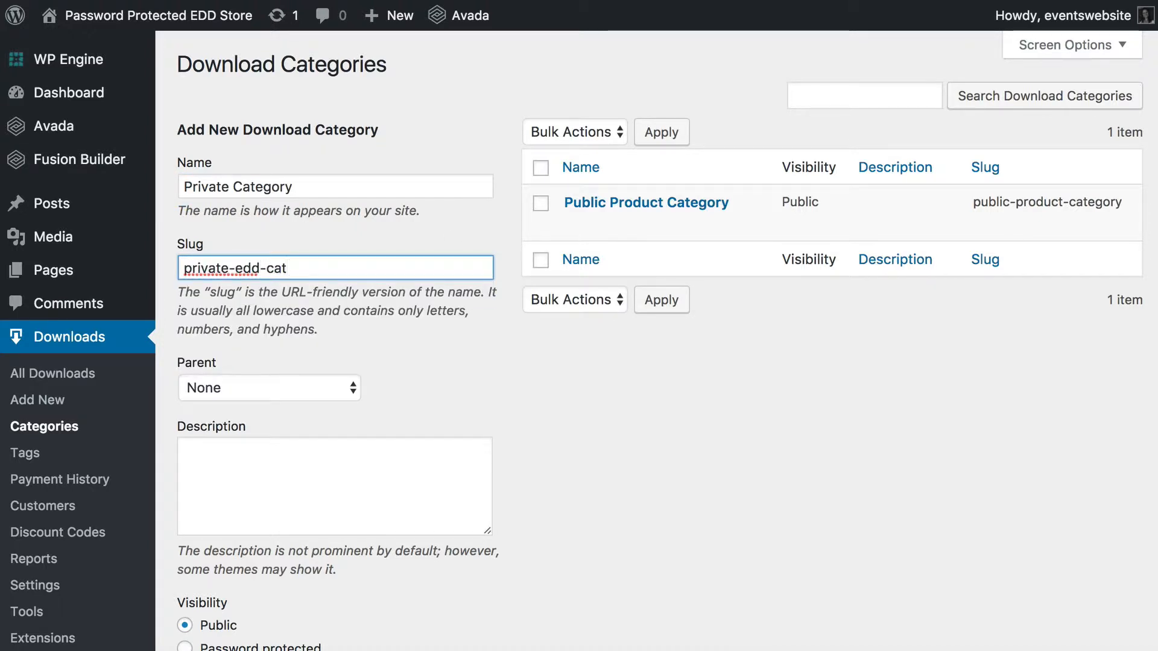
{"action": "scroll", "scroll_direction": "down", "scroll_amount": 3}
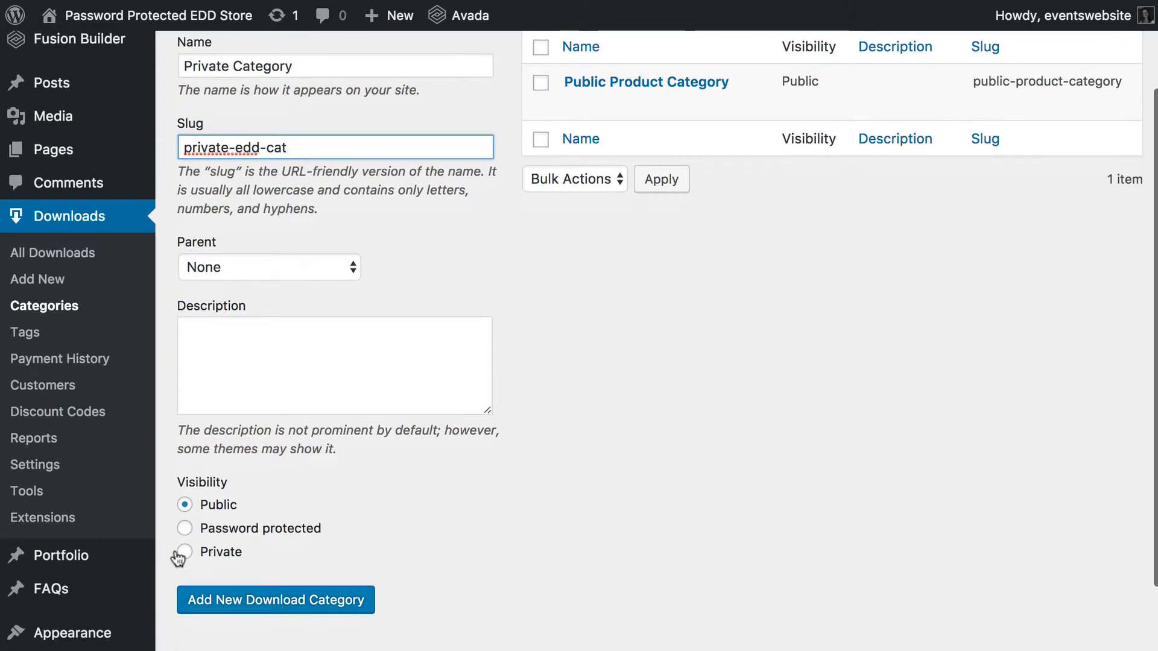
{"action": "left_click", "coordinate": [183, 551]}
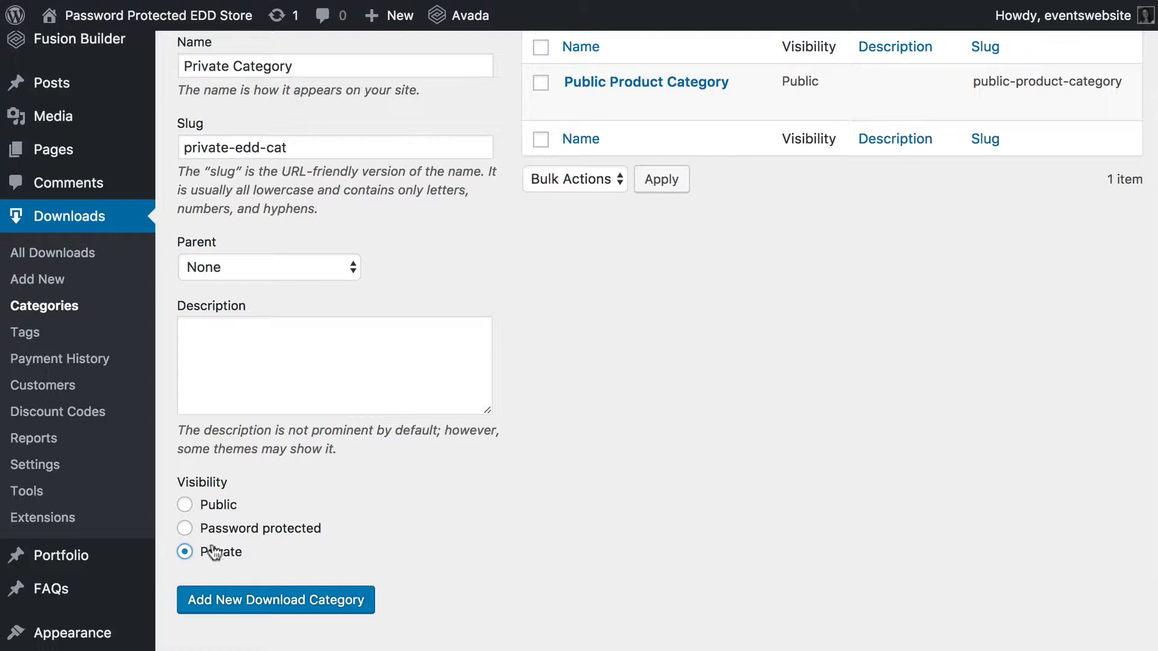
{"action": "mouse_move", "coordinate": [184, 528]}
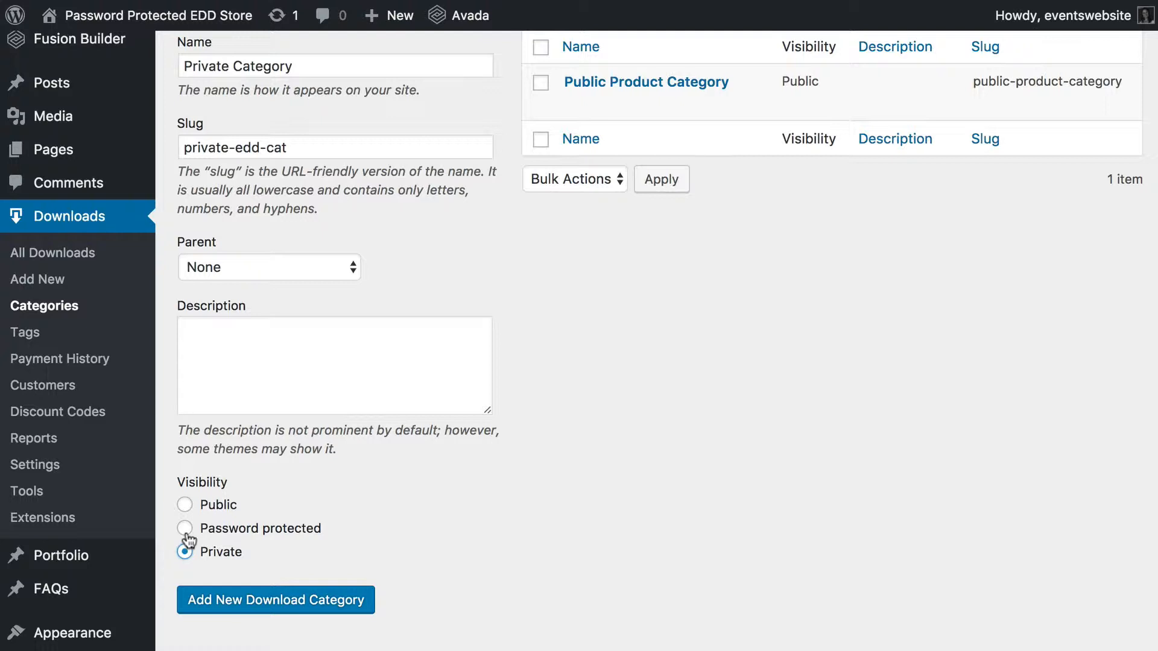
{"action": "mouse_move", "coordinate": [191, 531]}
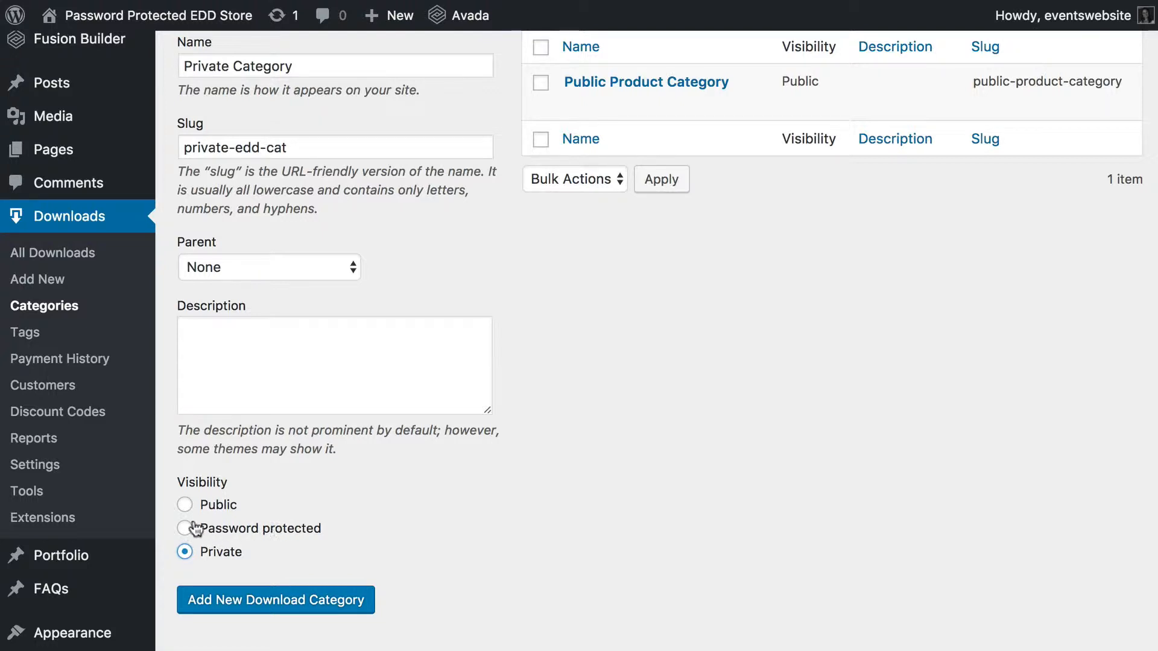
{"action": "mouse_move", "coordinate": [258, 533]}
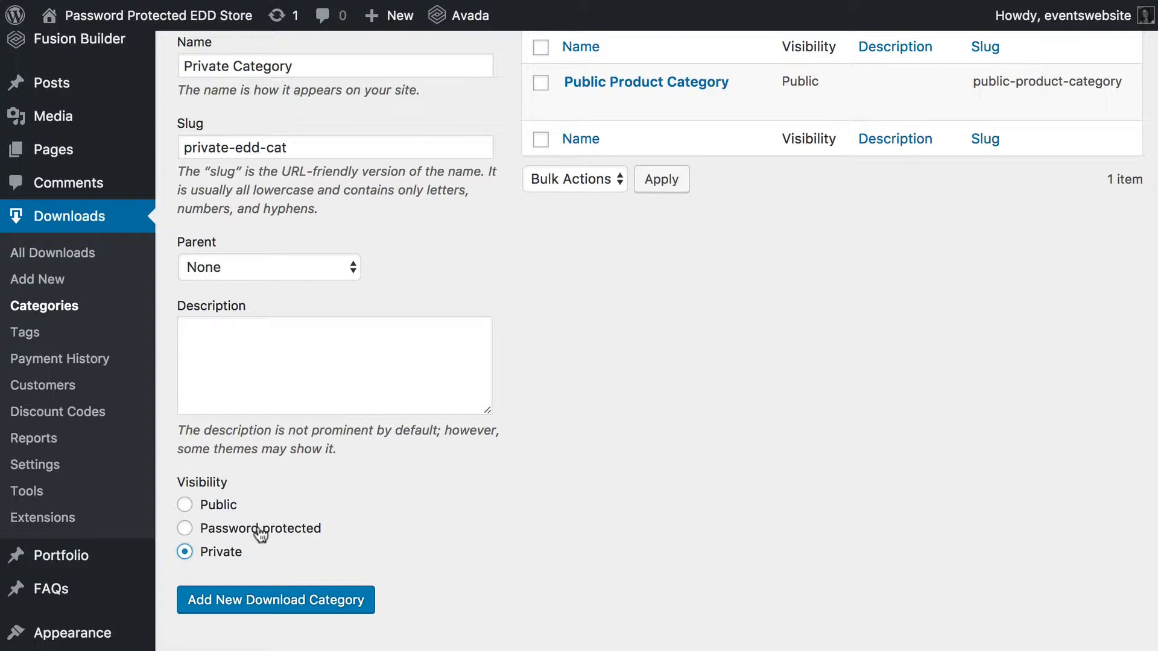
{"action": "mouse_move", "coordinate": [226, 557]}
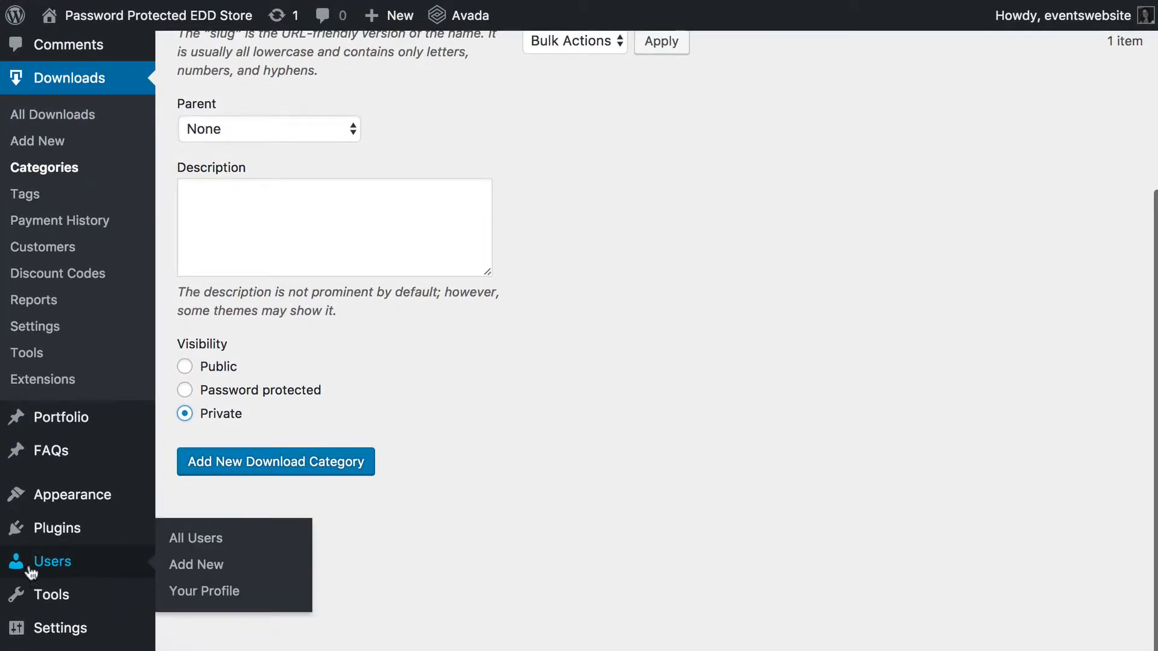
{"action": "mouse_move", "coordinate": [66, 577]}
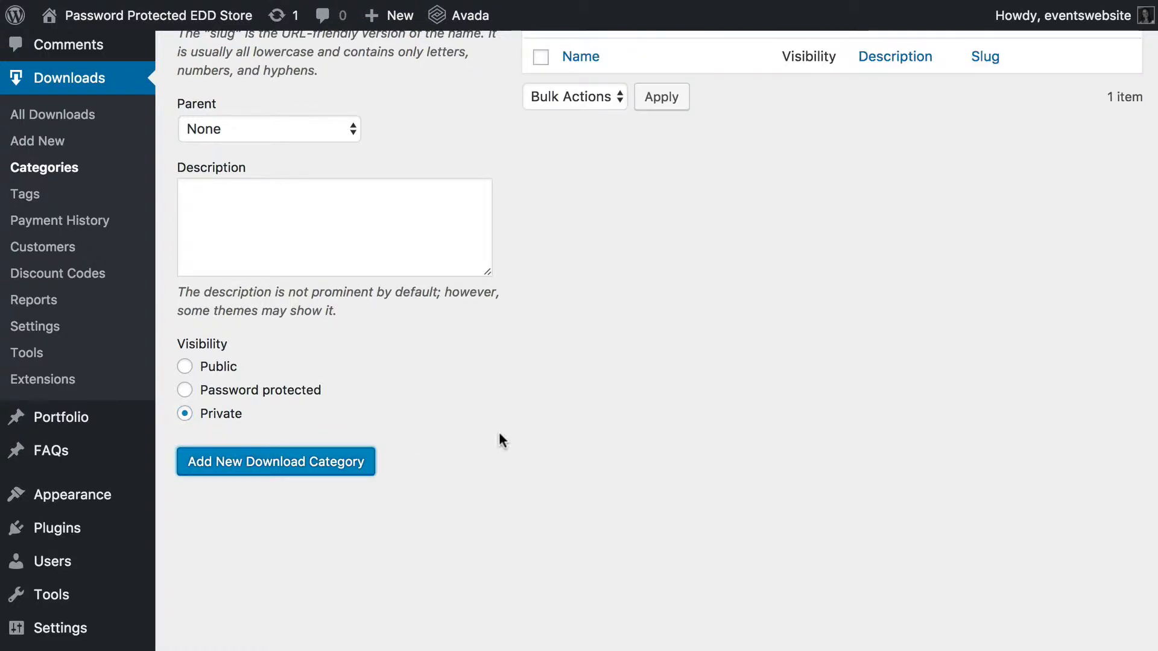
{"action": "left_click", "coordinate": [275, 462]}
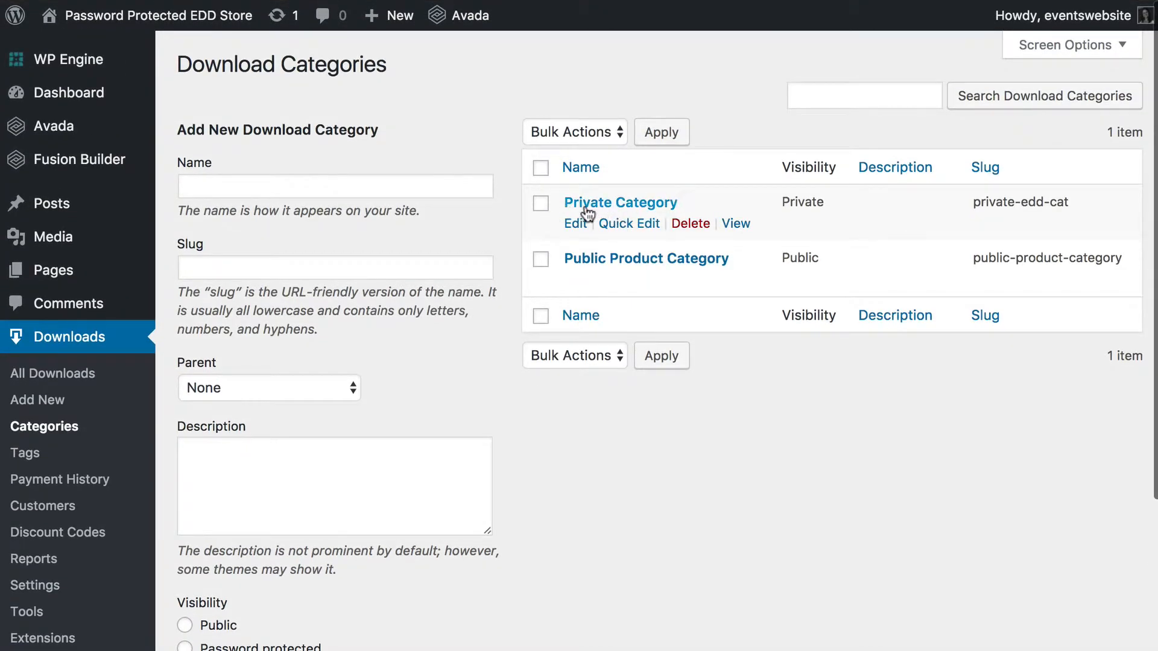
{"action": "mouse_move", "coordinate": [808, 199]}
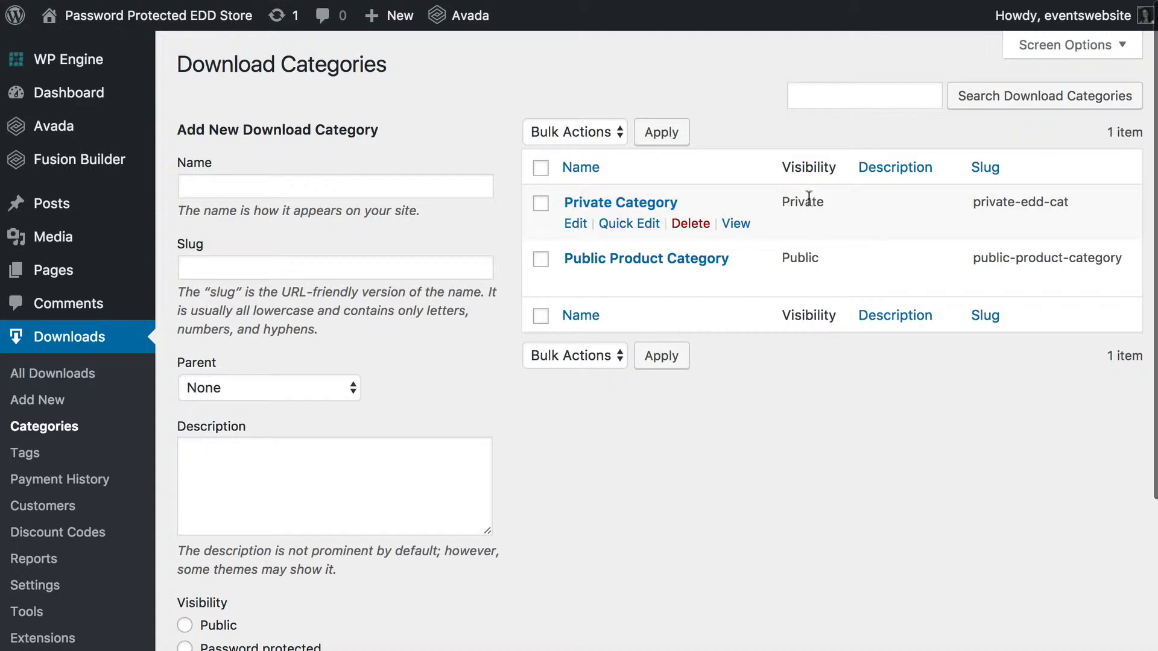
{"action": "mouse_move", "coordinate": [817, 209]}
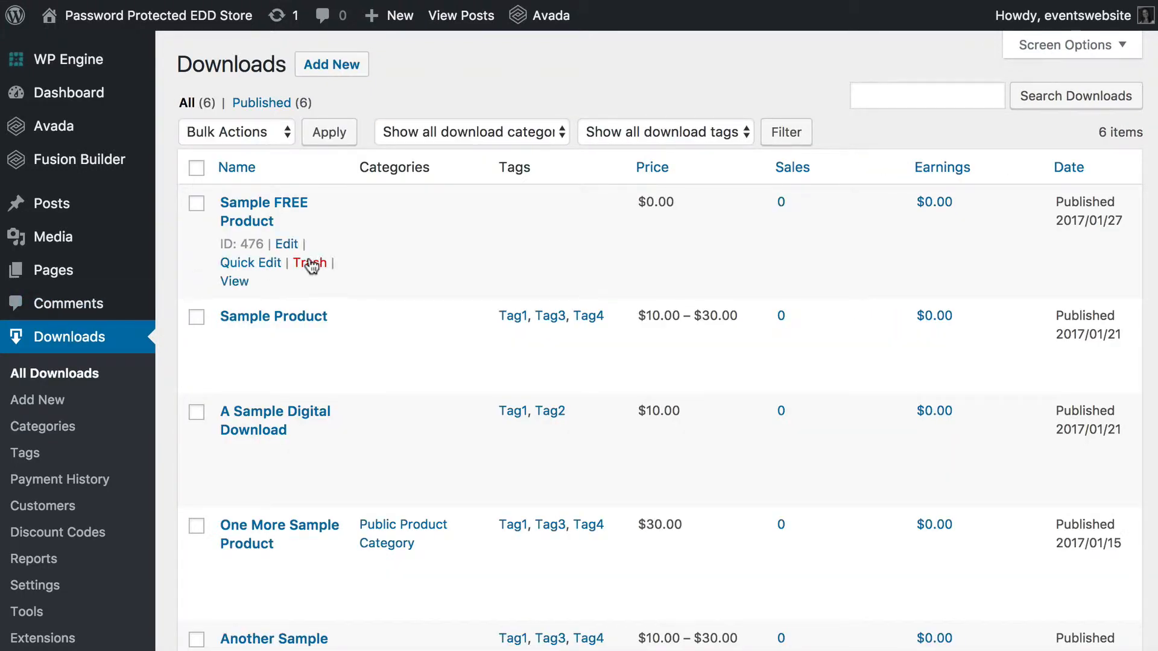
{"action": "mouse_move", "coordinate": [407, 72]}
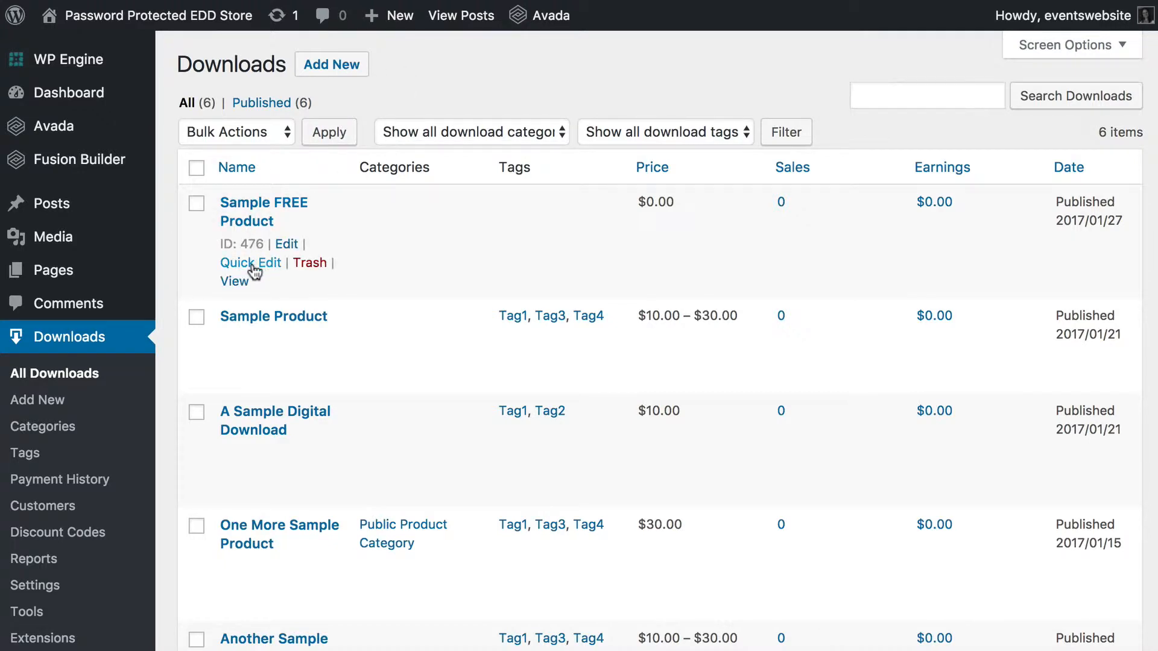
Assign Sample FREE Product and Sample Product to Private Category via Quick Edit
{"action": "left_click", "coordinate": [251, 262]}
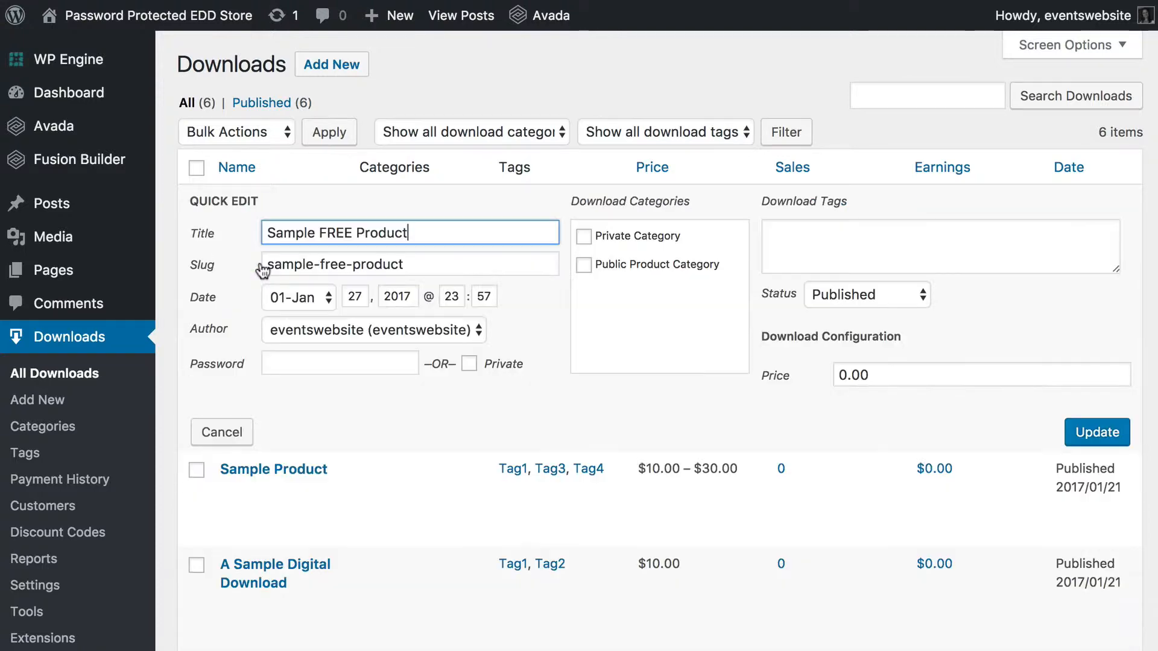
{"action": "left_click", "coordinate": [584, 236]}
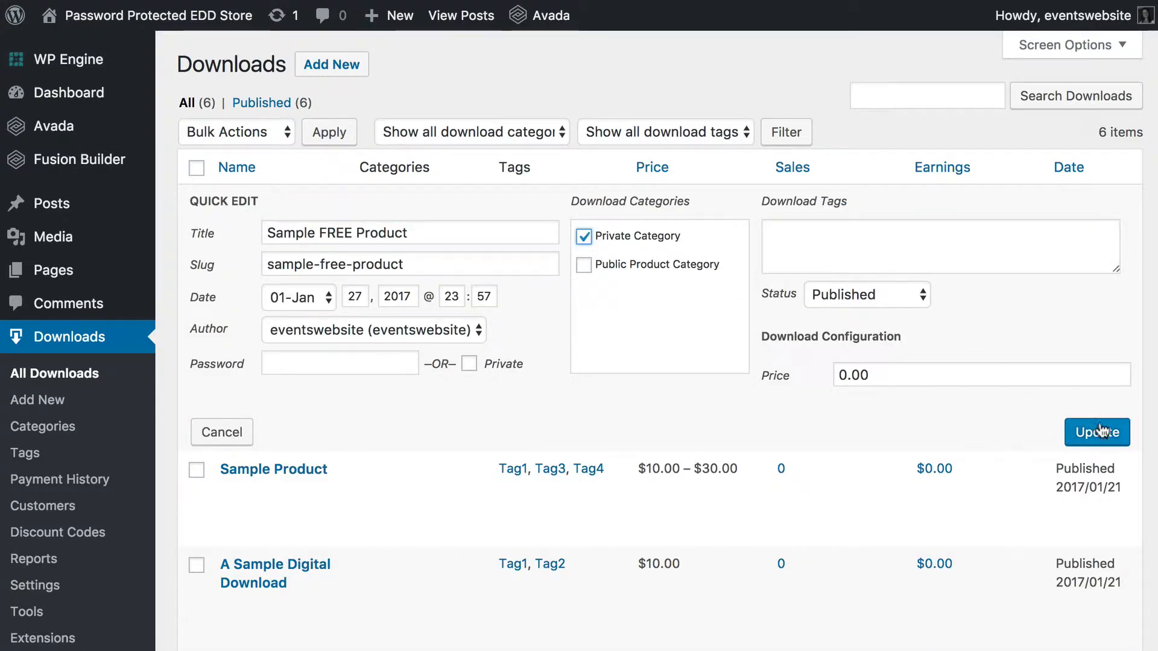
{"action": "left_click", "coordinate": [1097, 432]}
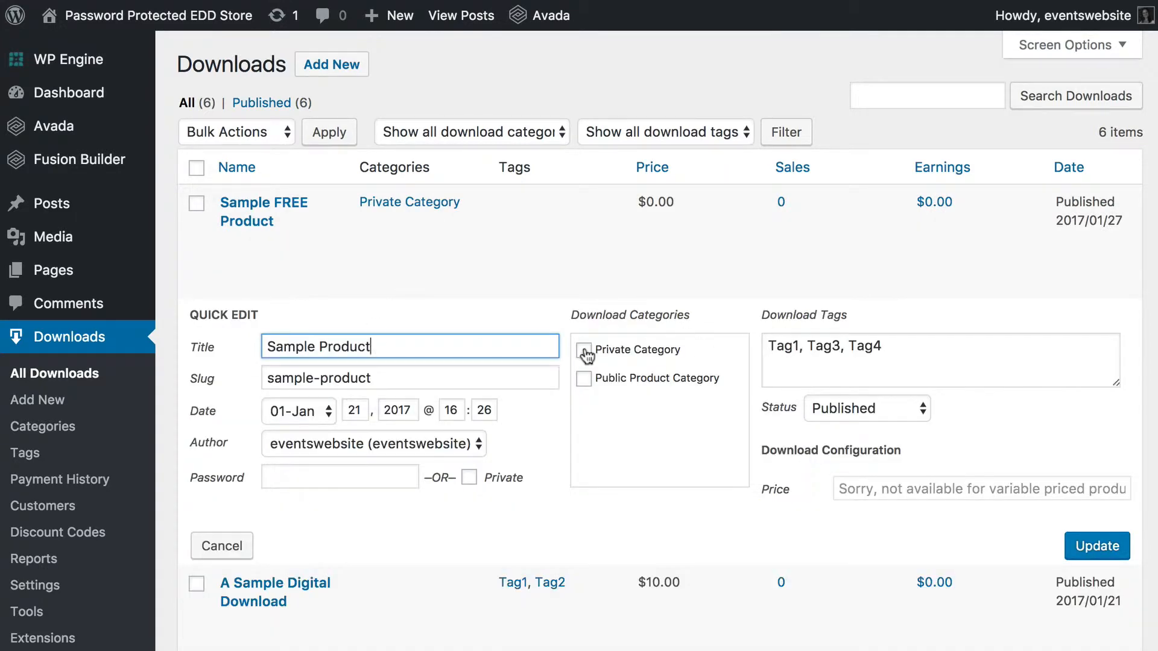
{"action": "left_click", "coordinate": [1097, 545]}
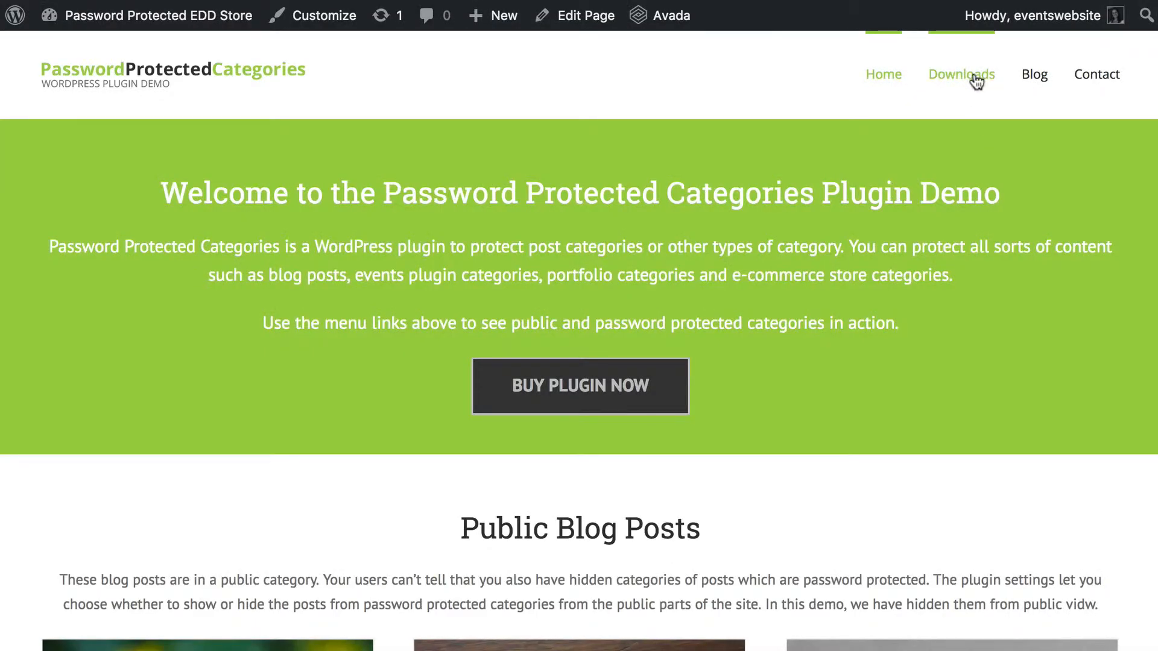
View the front-end Downloads store page as admin, showing both products and both categories
{"action": "left_click", "coordinate": [961, 74]}
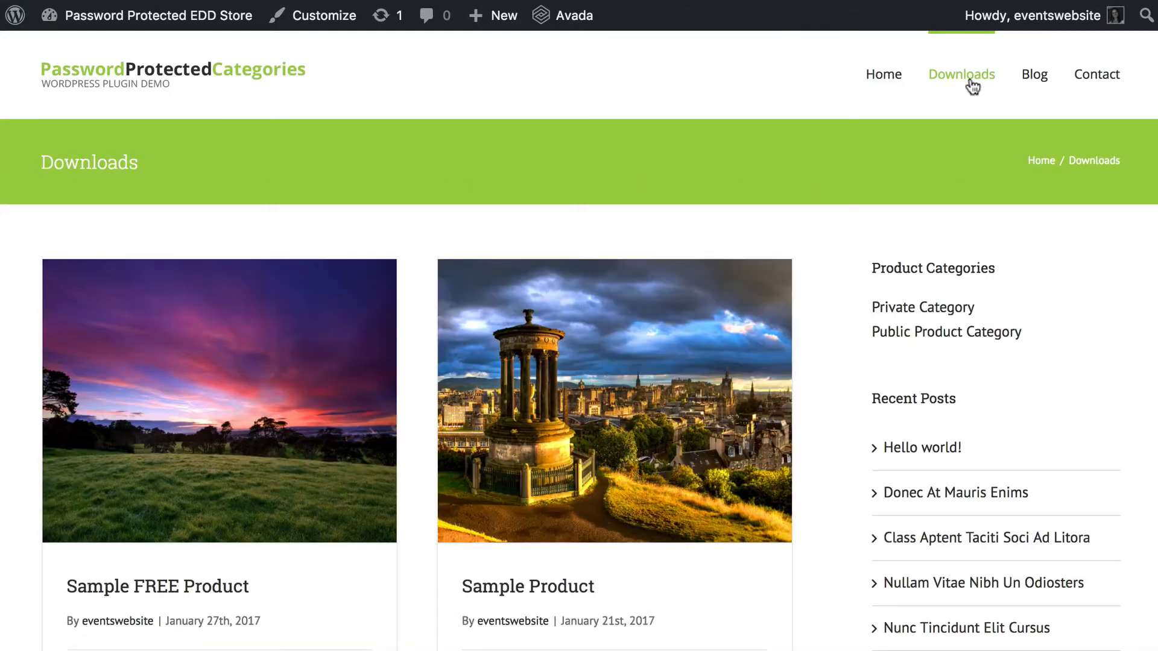
{"action": "mouse_move", "coordinate": [848, 442]}
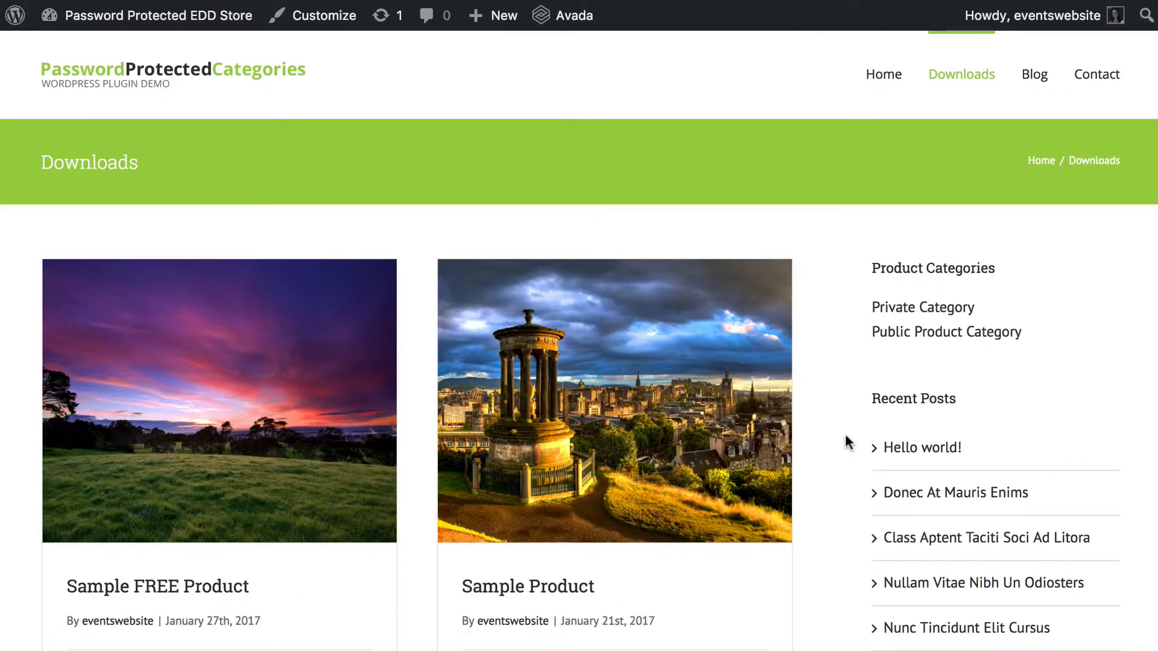
{"action": "scroll", "scroll_direction": "down", "scroll_amount": 3}
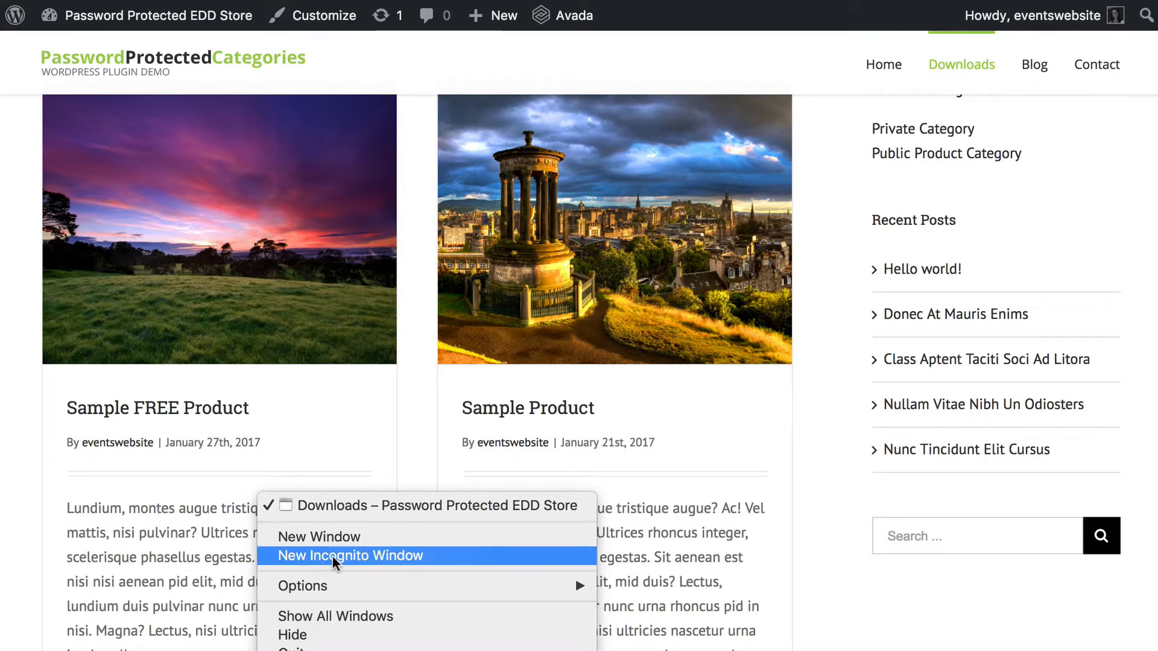
Start a Chrome incognito window and log in to the site prompt as demo
{"action": "left_click", "coordinate": [349, 556]}
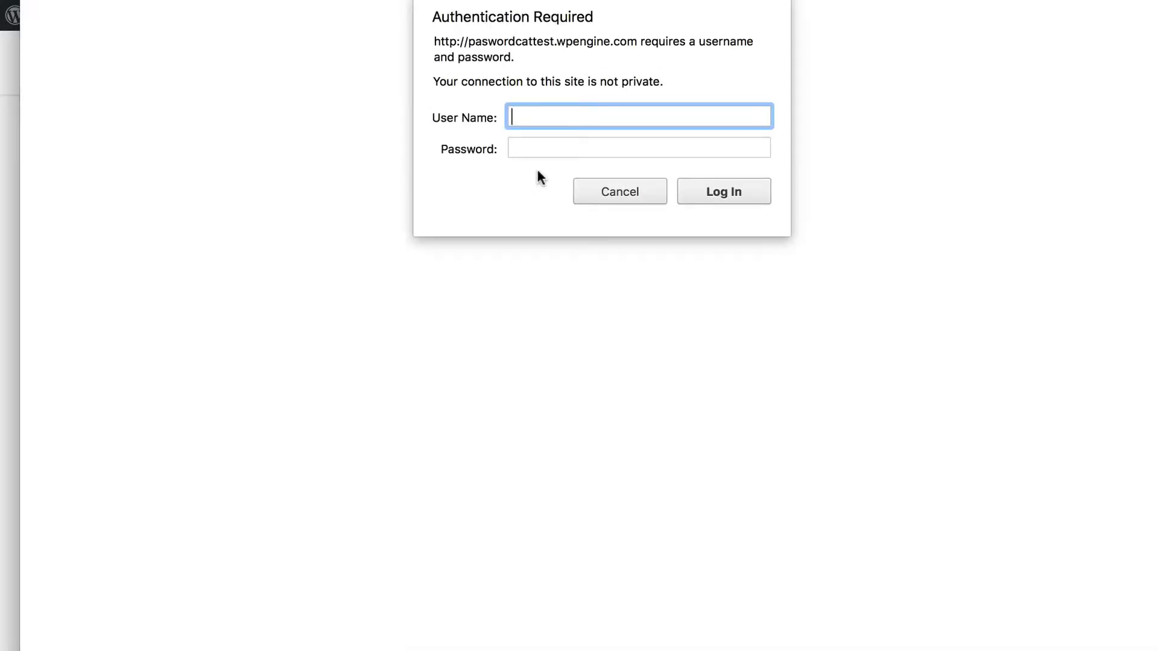
{"action": "type", "text": "demo"}
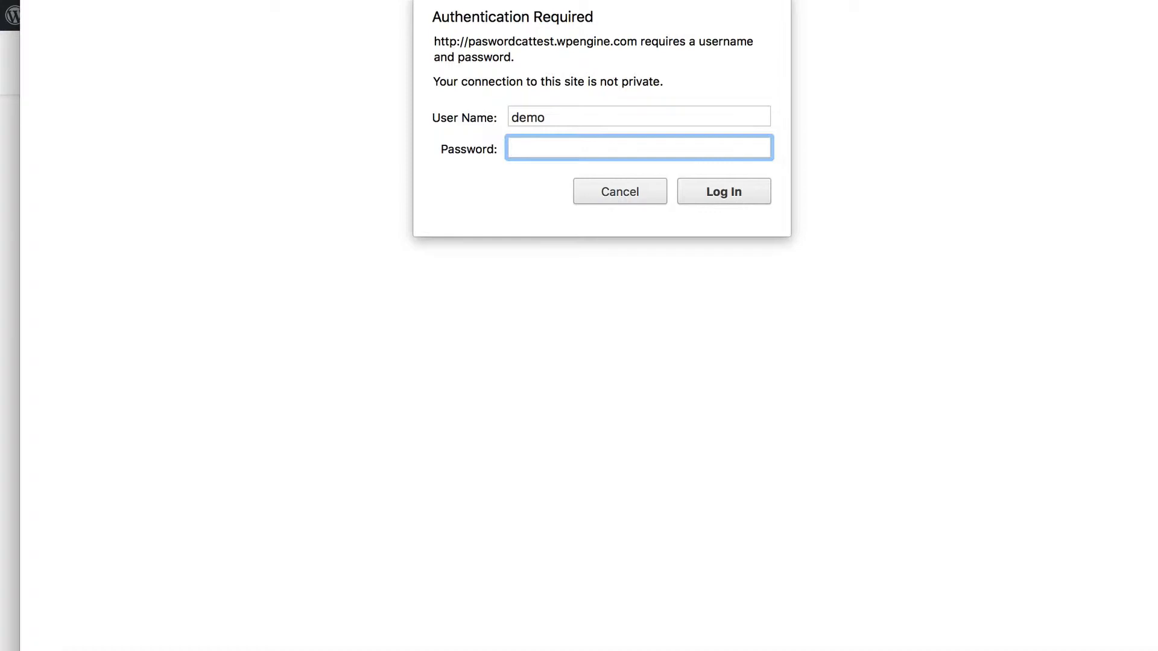
{"action": "left_click", "coordinate": [723, 192]}
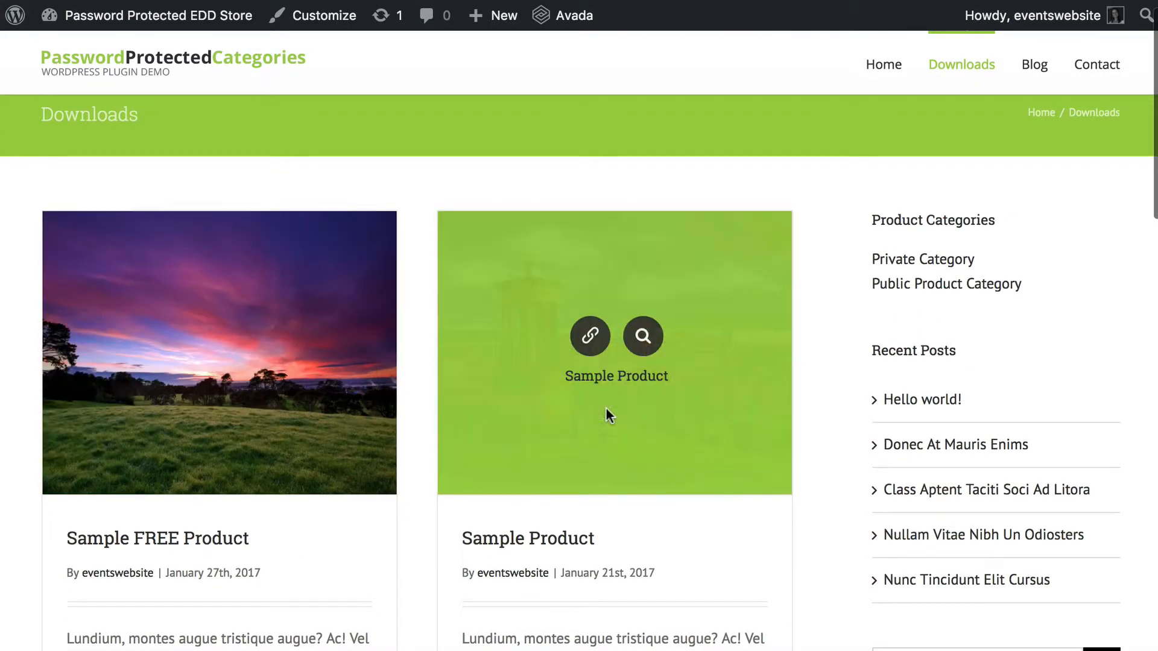
Confirm the logged-out Downloads page shows only public products and Public Product Category
{"action": "scroll", "scroll_direction": "down", "scroll_amount": 3}
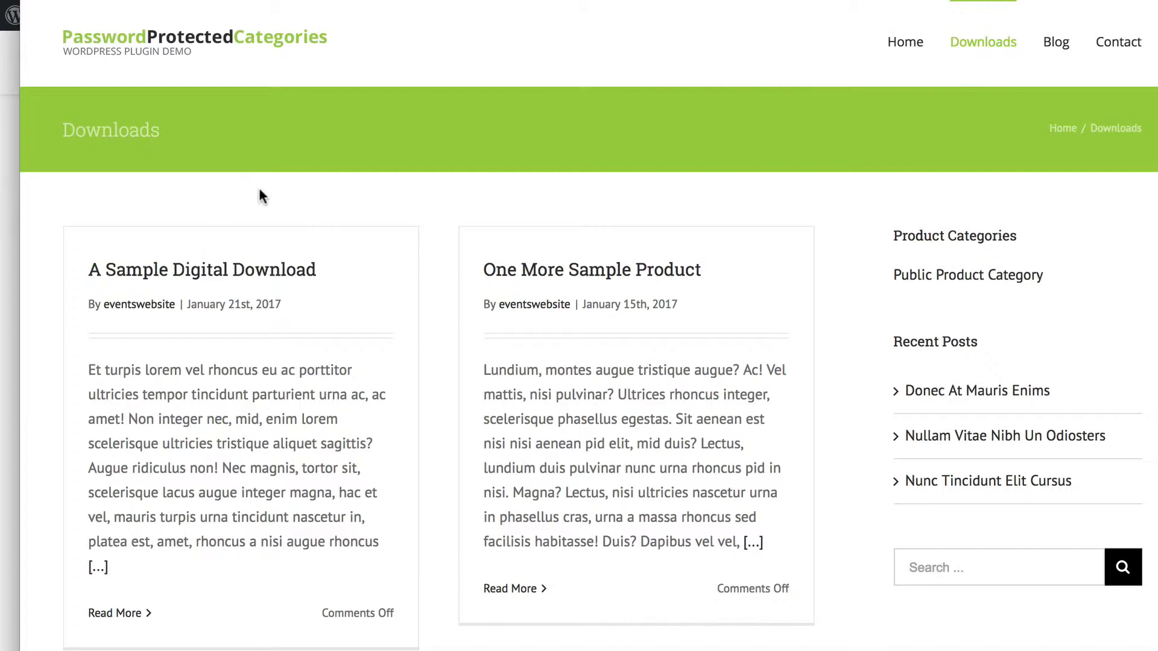
{"action": "mouse_move", "coordinate": [177, 195]}
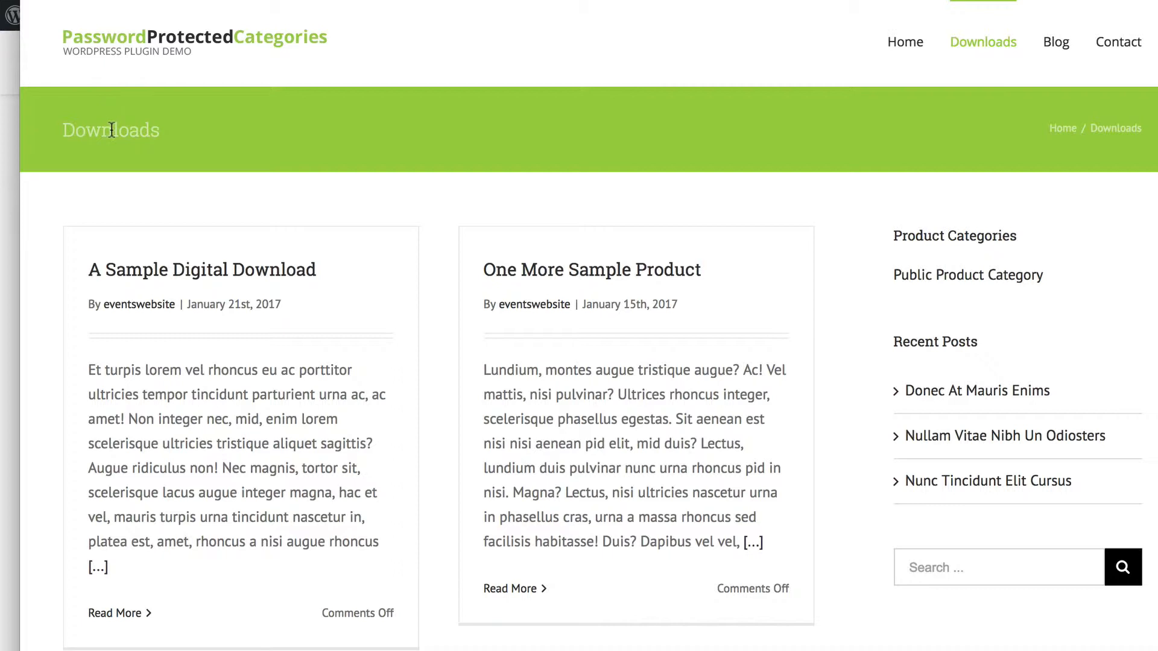
{"action": "mouse_move", "coordinate": [184, 193]}
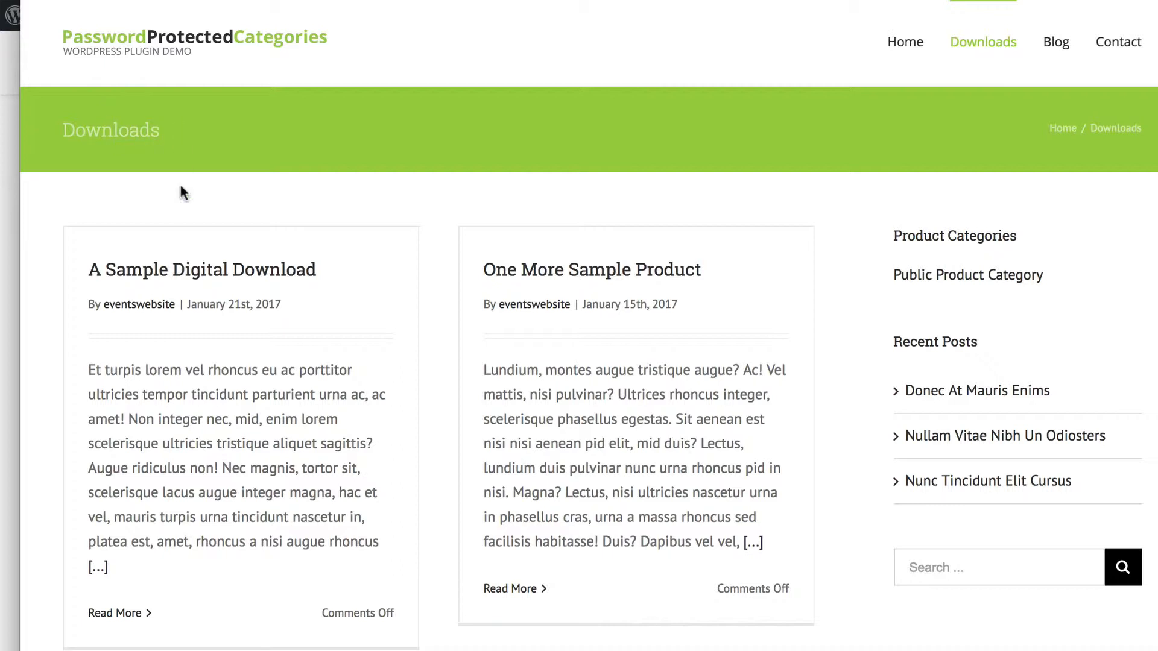
{"action": "mouse_move", "coordinate": [124, 207]}
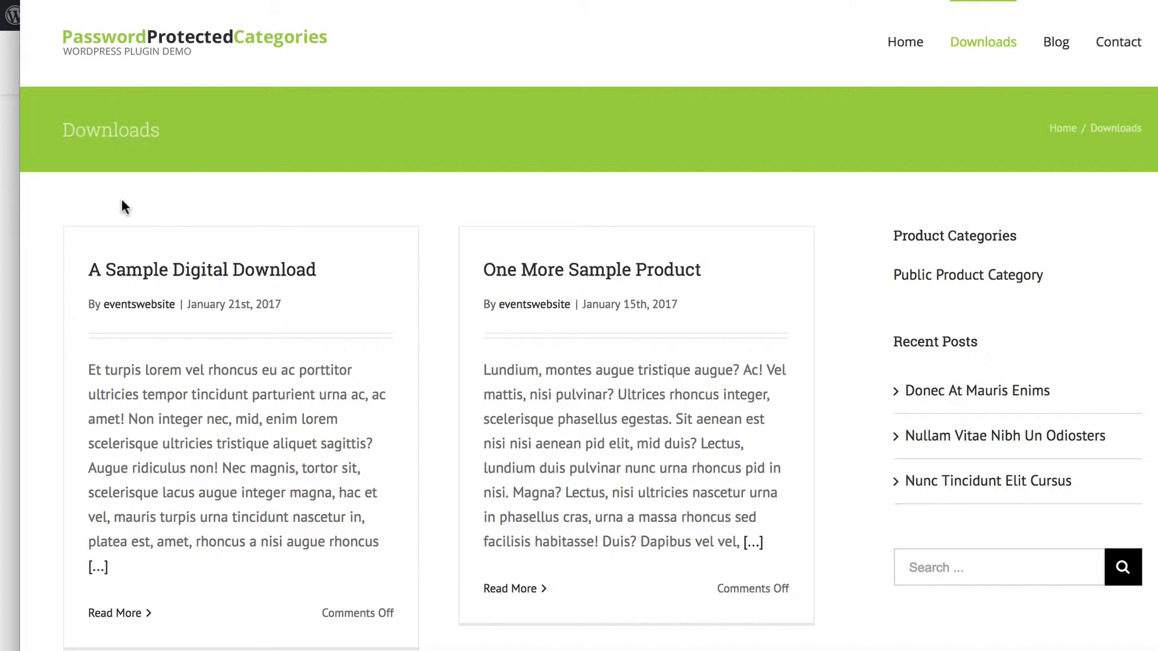
{"action": "mouse_move", "coordinate": [112, 203]}
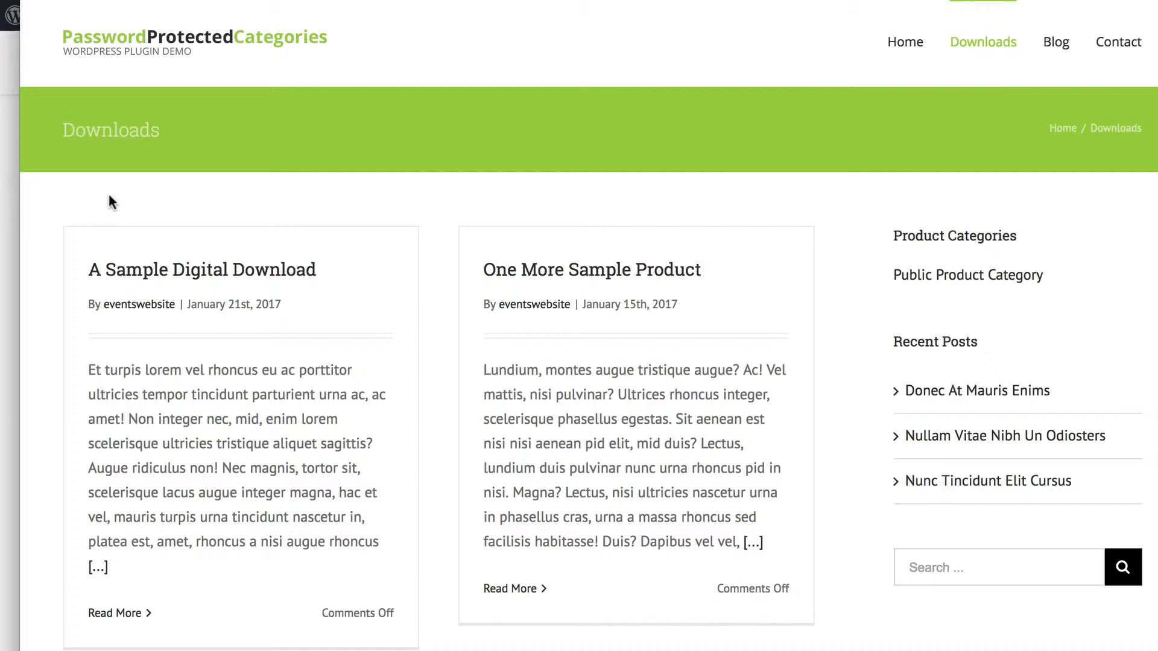
{"action": "mouse_move", "coordinate": [60, 224]}
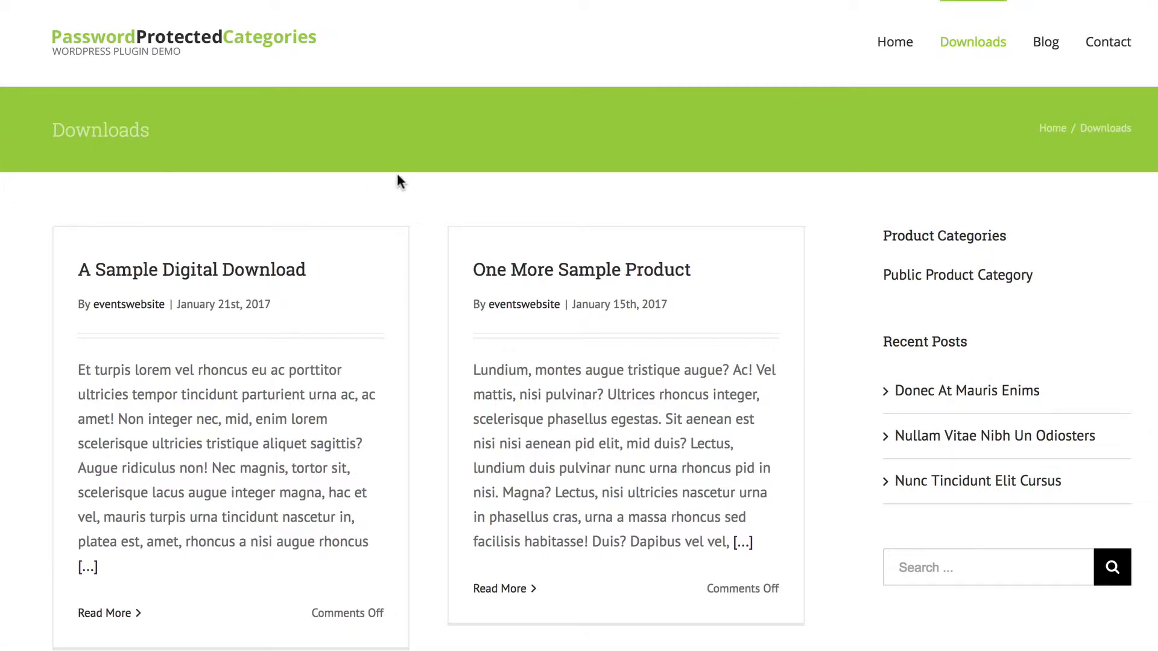
{"action": "mouse_move", "coordinate": [988, 74]}
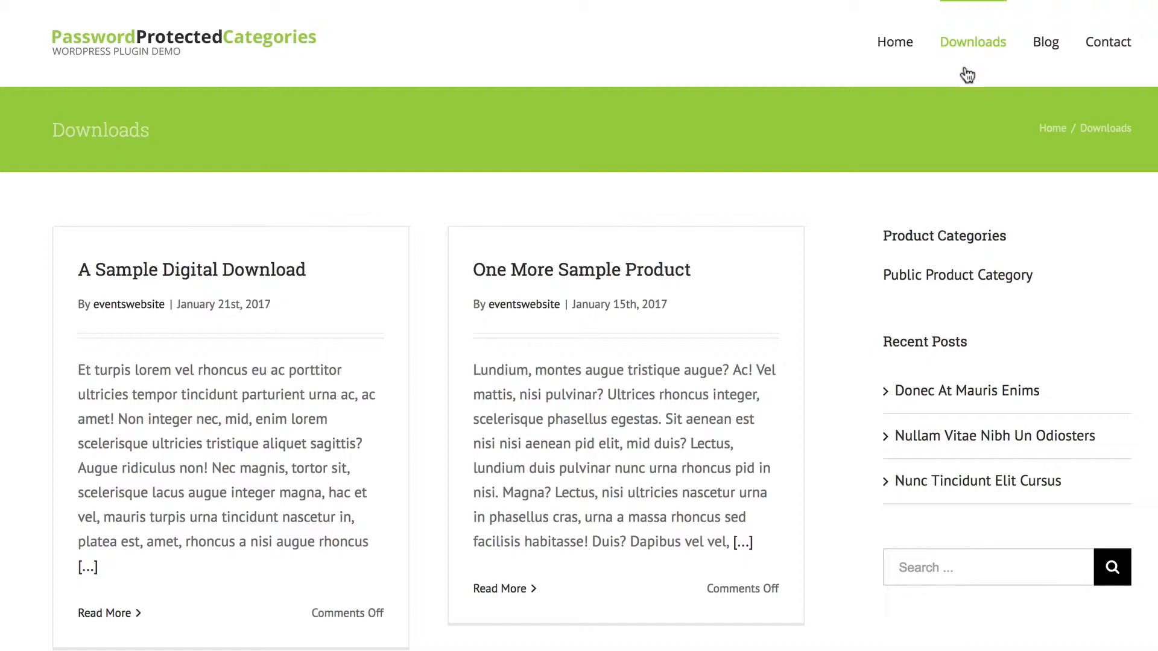
{"action": "mouse_move", "coordinate": [953, 58]}
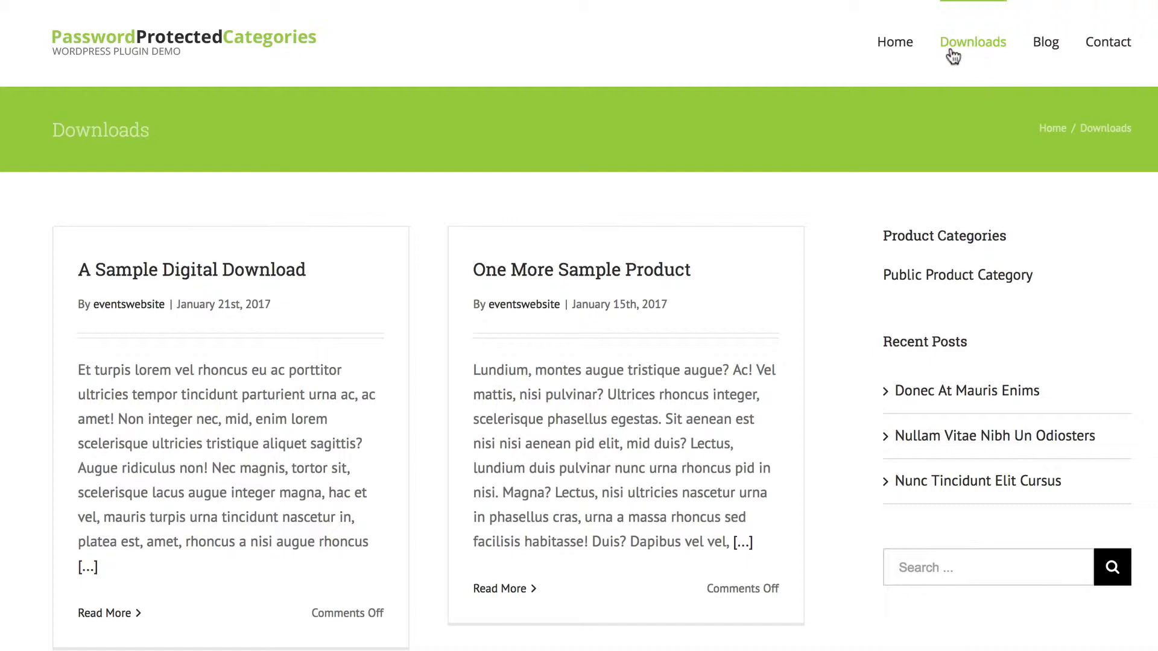
{"action": "mouse_move", "coordinate": [360, 613]}
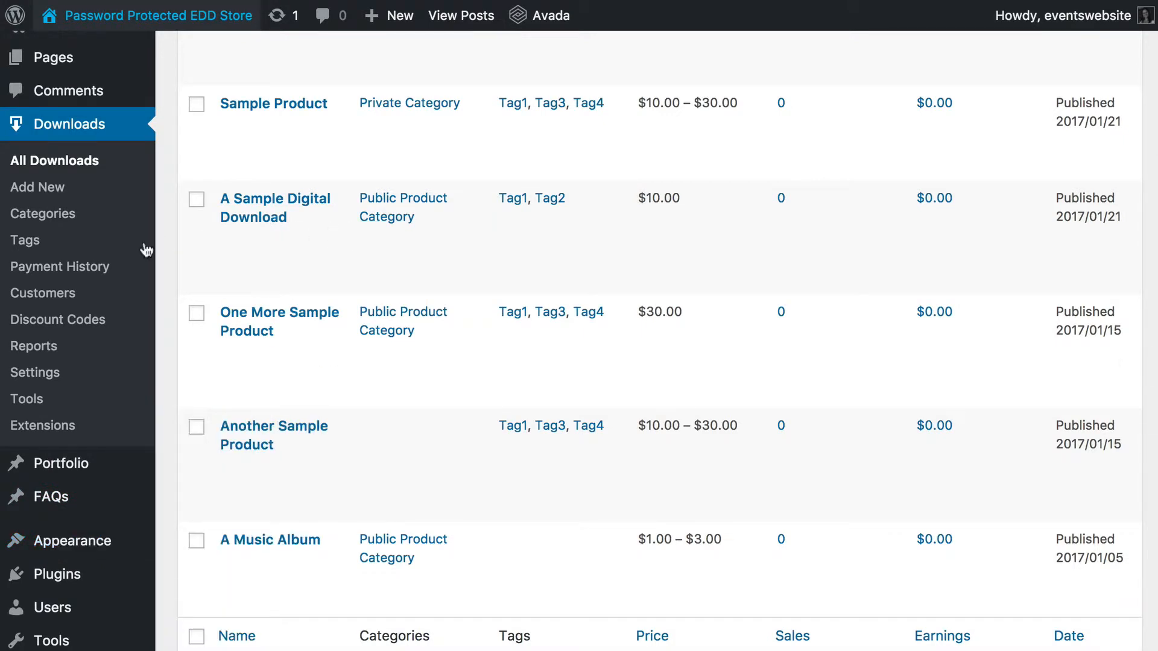
{"action": "mouse_move", "coordinate": [42, 214]}
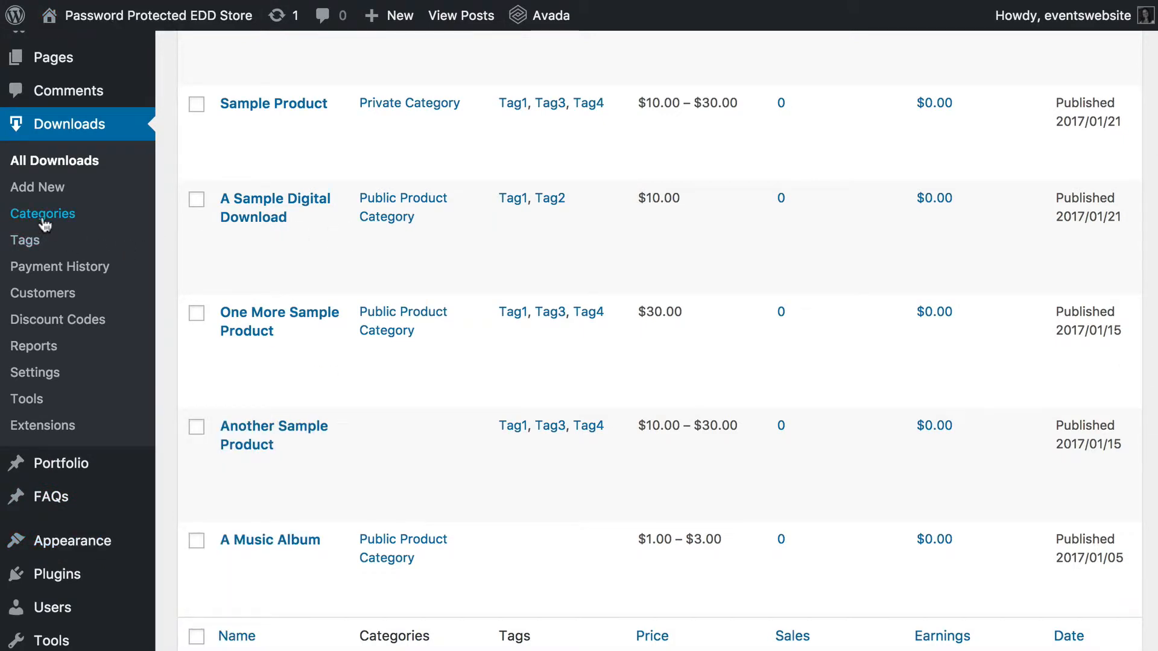
Return to Download Categories and view Private Category's public page
{"action": "left_click", "coordinate": [42, 213]}
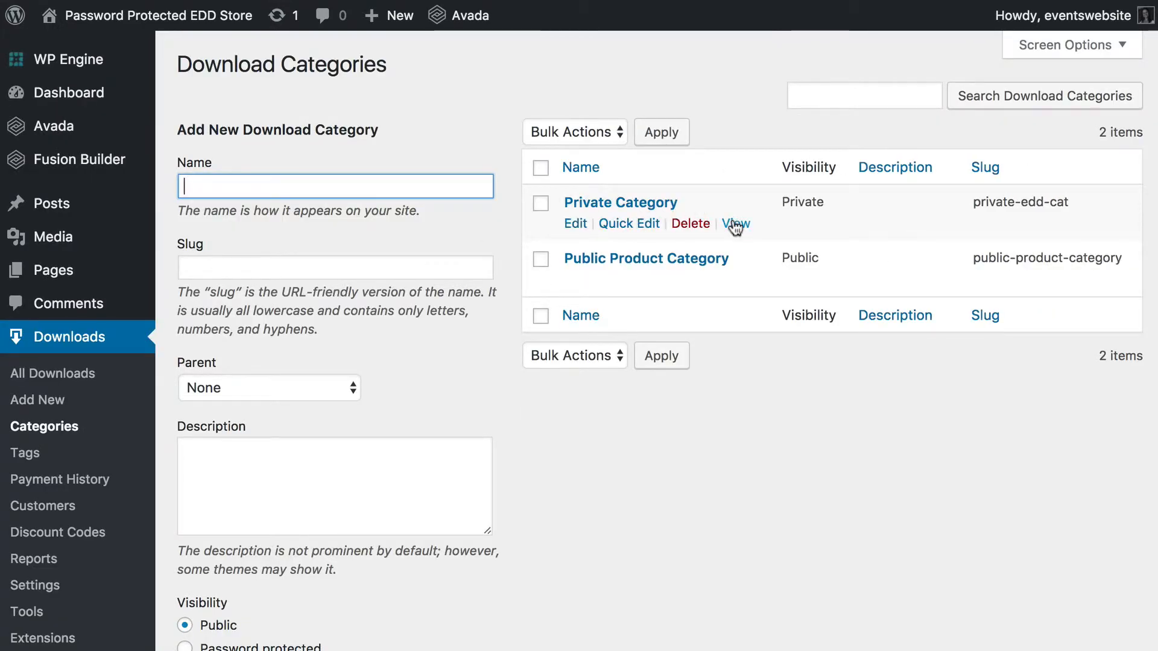
{"action": "left_click", "coordinate": [735, 224]}
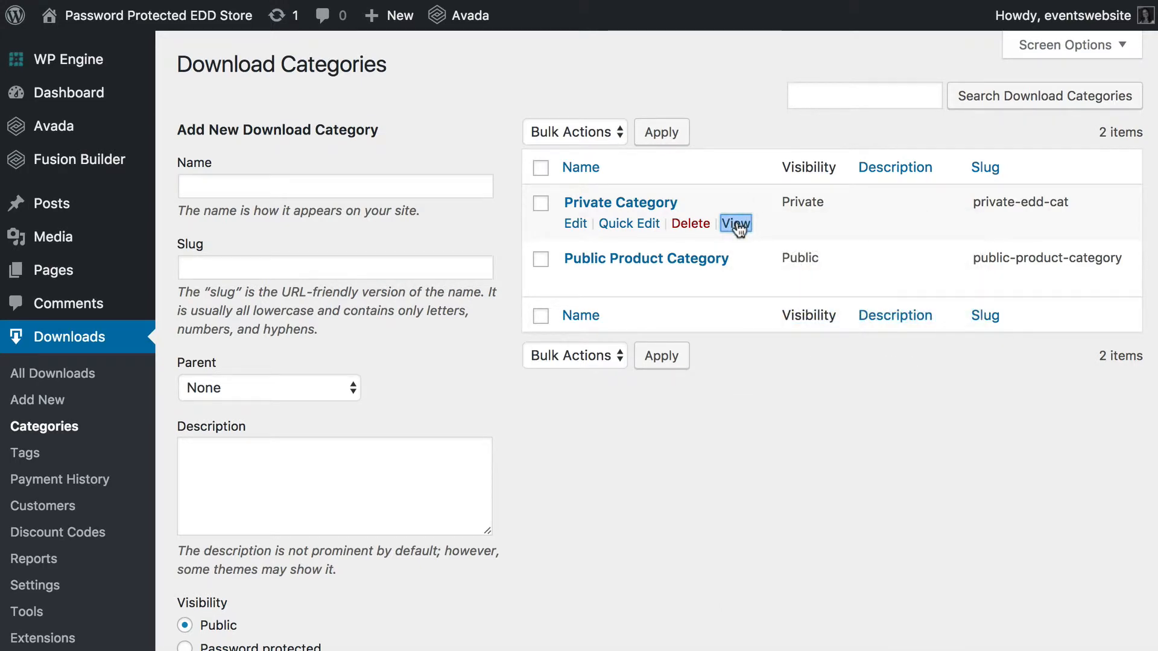
{"action": "scroll", "scroll_direction": "down", "scroll_amount": 3}
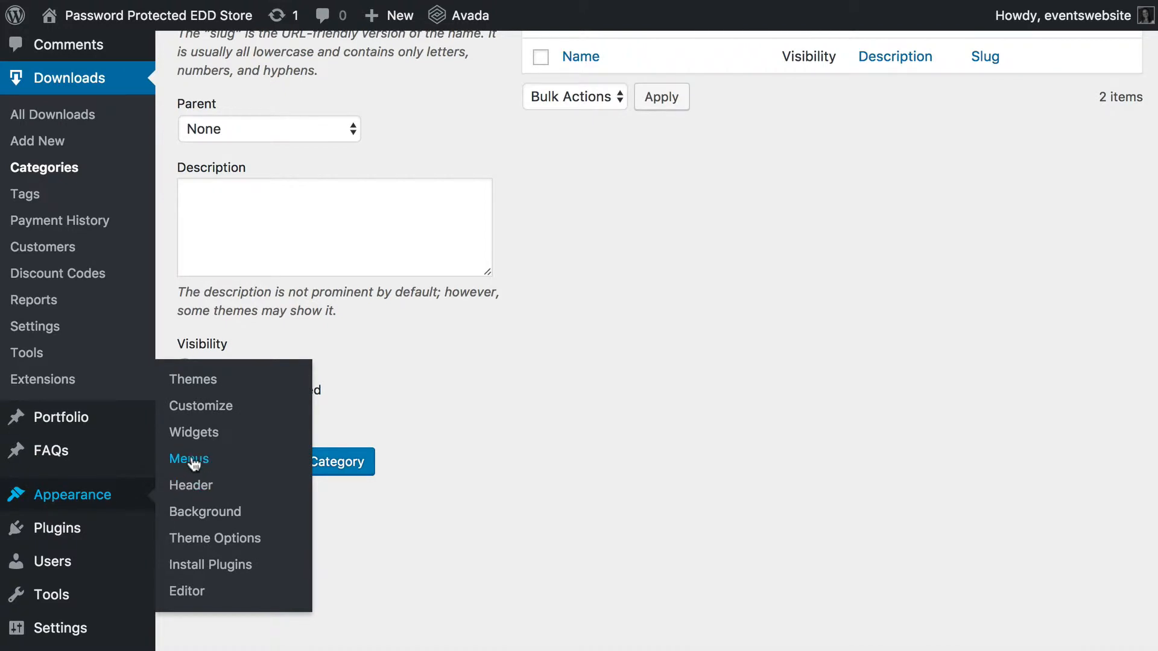
Go to Appearance > Menus and expand the Download Categories panel
{"action": "left_click", "coordinate": [188, 458]}
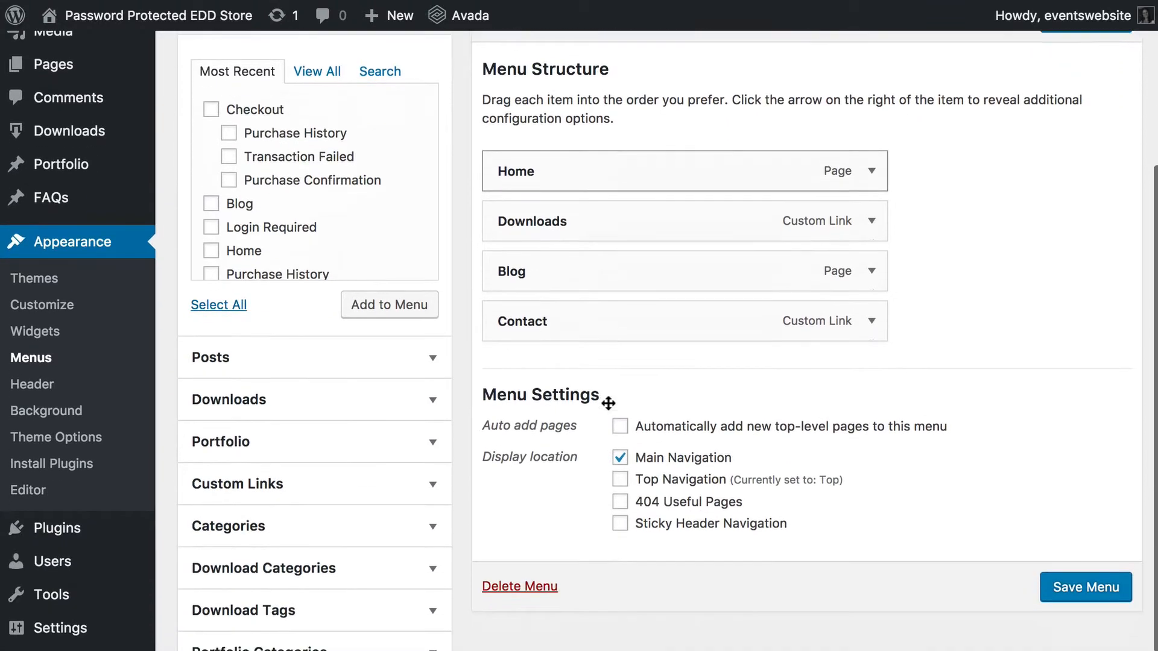
{"action": "scroll", "scroll_direction": "down", "scroll_amount": 3}
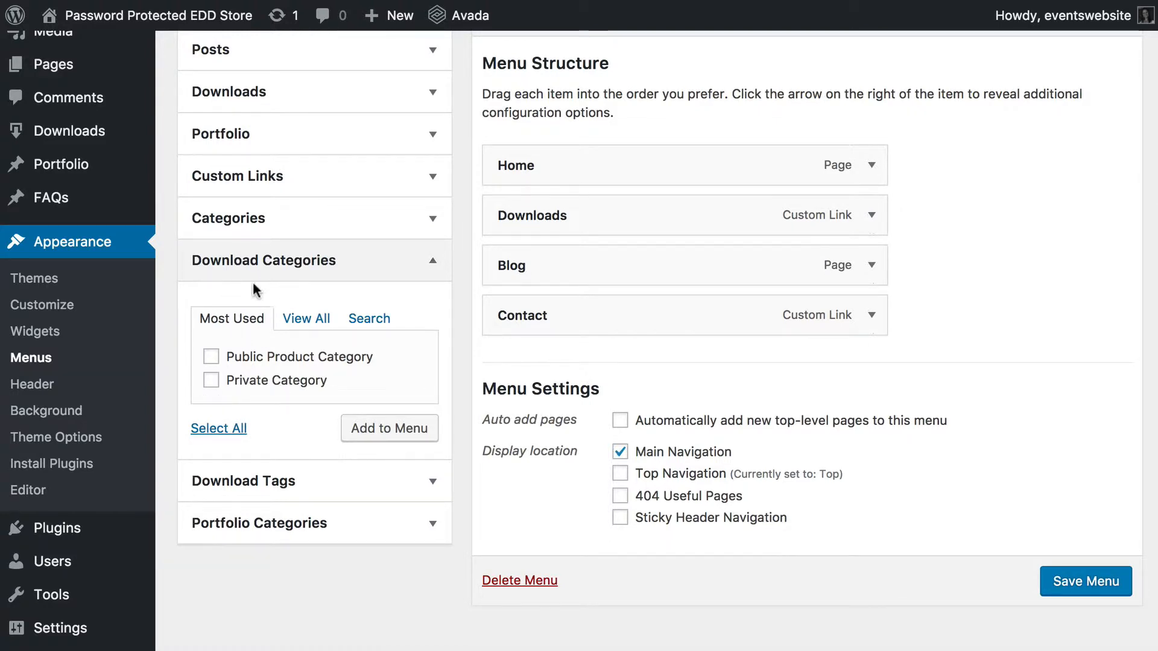
Add a custom link labelled 'Private Store' for the private EDD category to the menu
{"action": "left_click", "coordinate": [237, 176]}
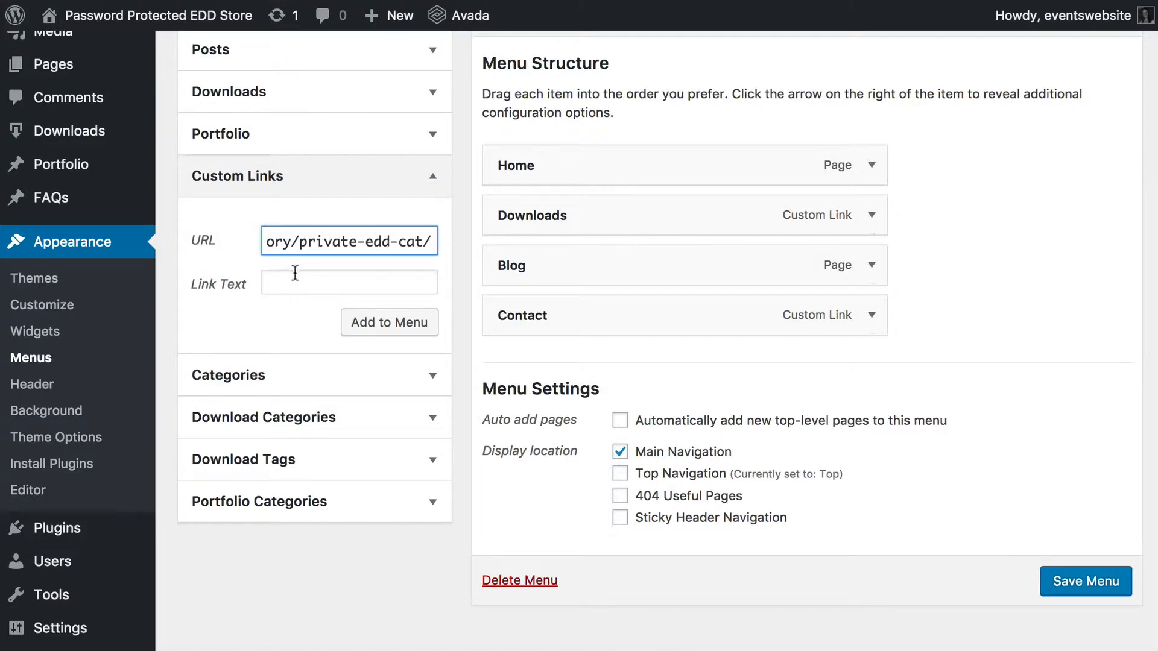
{"action": "left_click", "coordinate": [348, 283]}
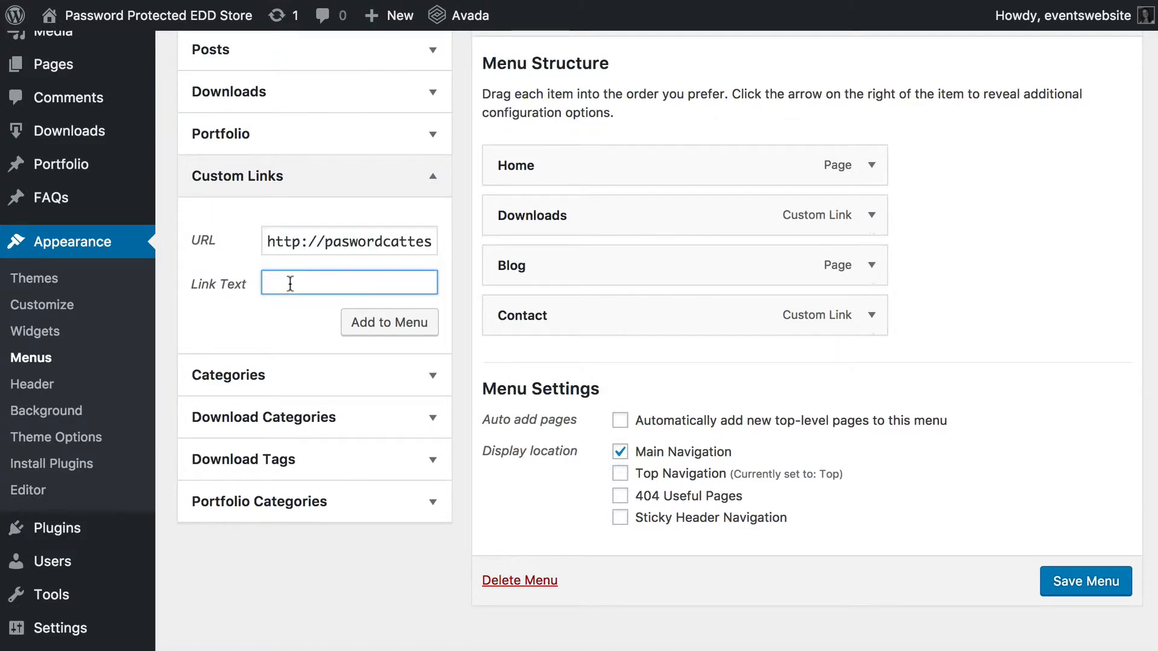
{"action": "type", "text": "Private St"}
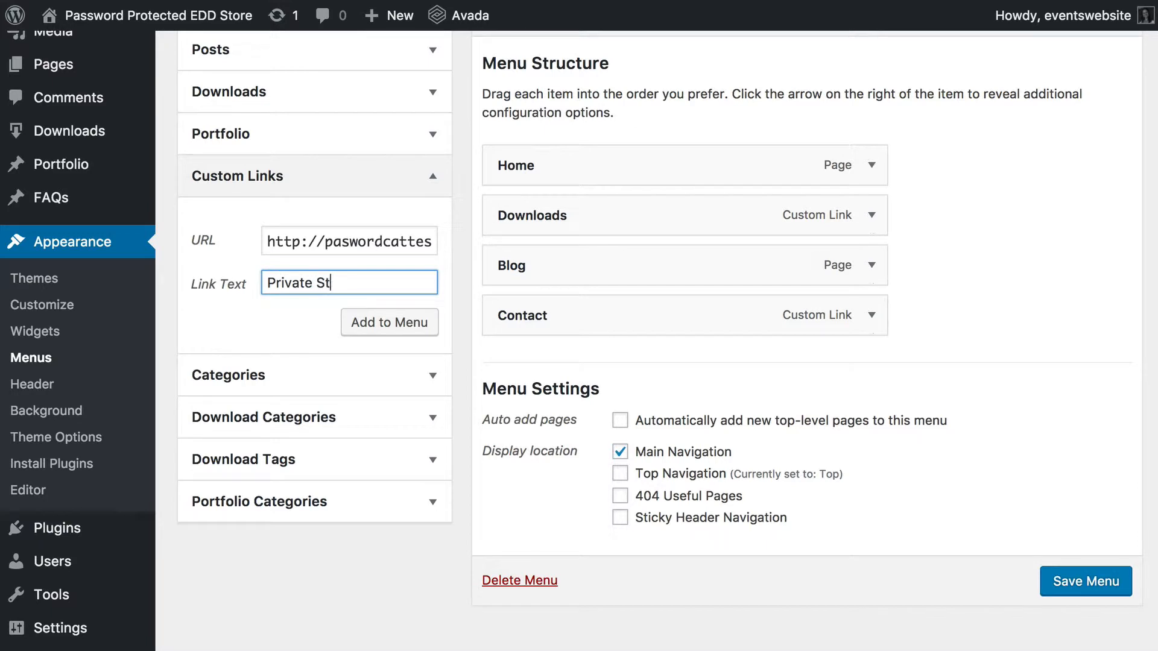
{"action": "left_click", "coordinate": [390, 322]}
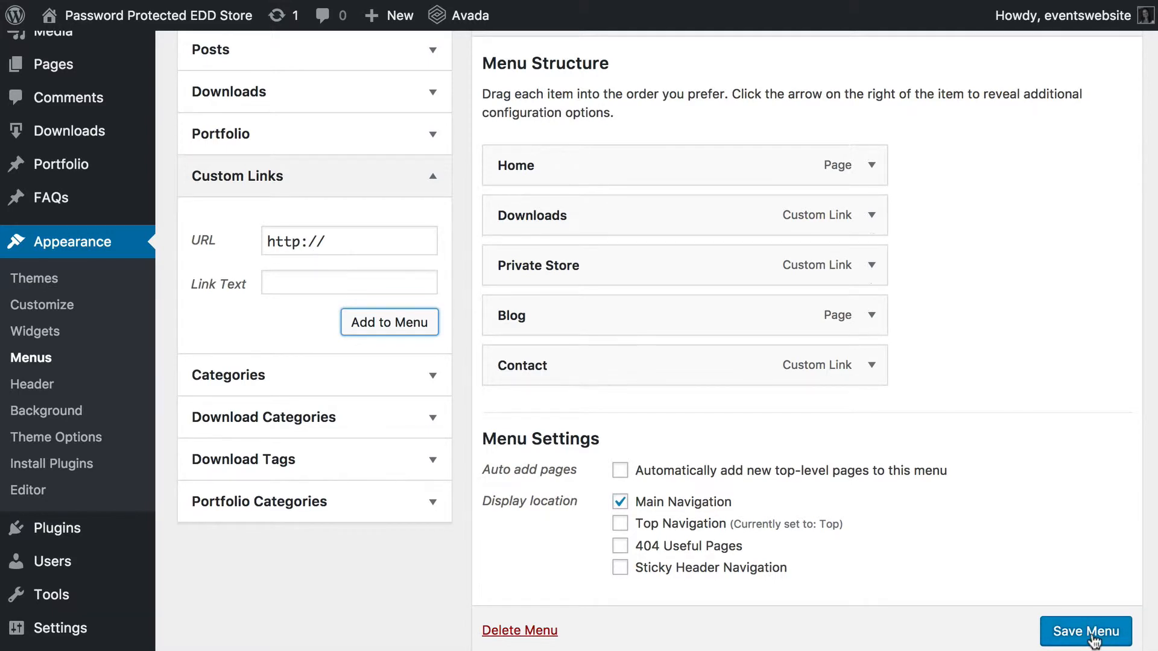
{"action": "mouse_move", "coordinate": [692, 215]}
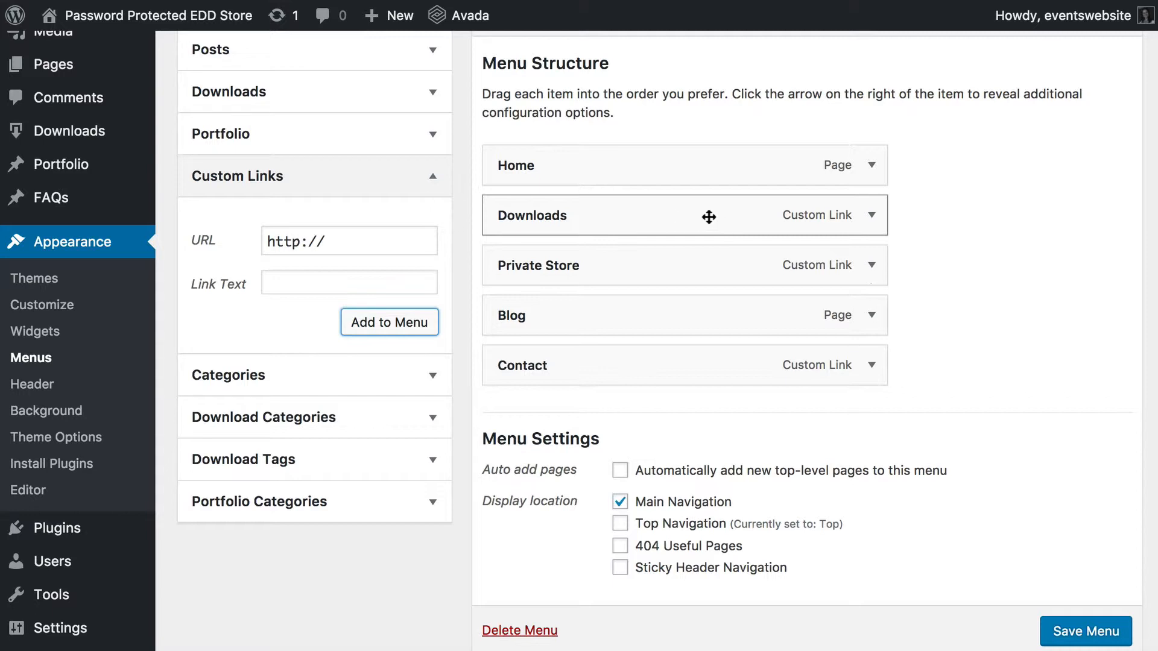
Add the Public Product Category download category as a menu item
{"action": "left_click", "coordinate": [263, 416]}
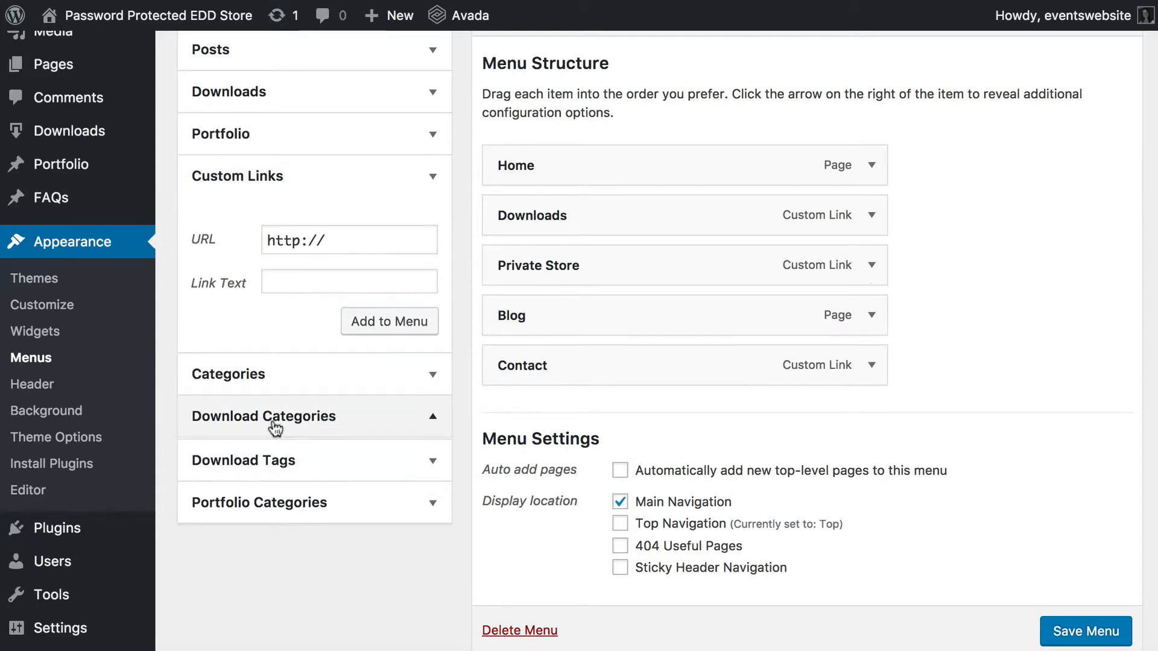
{"action": "left_click", "coordinate": [264, 416]}
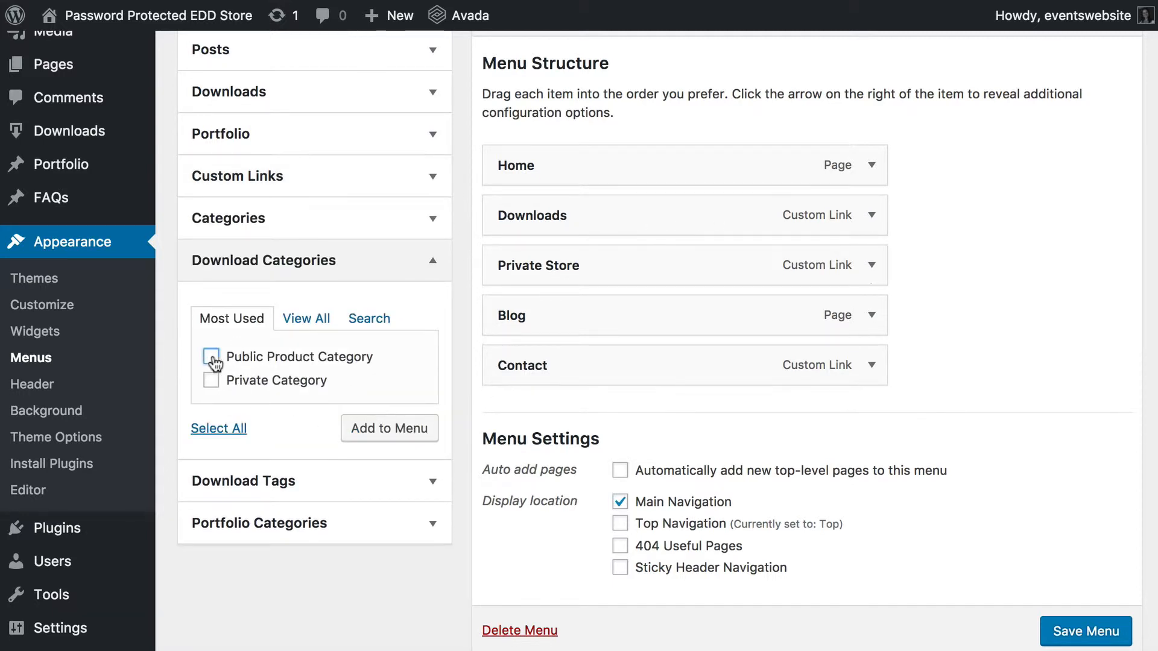
{"action": "left_click", "coordinate": [211, 357]}
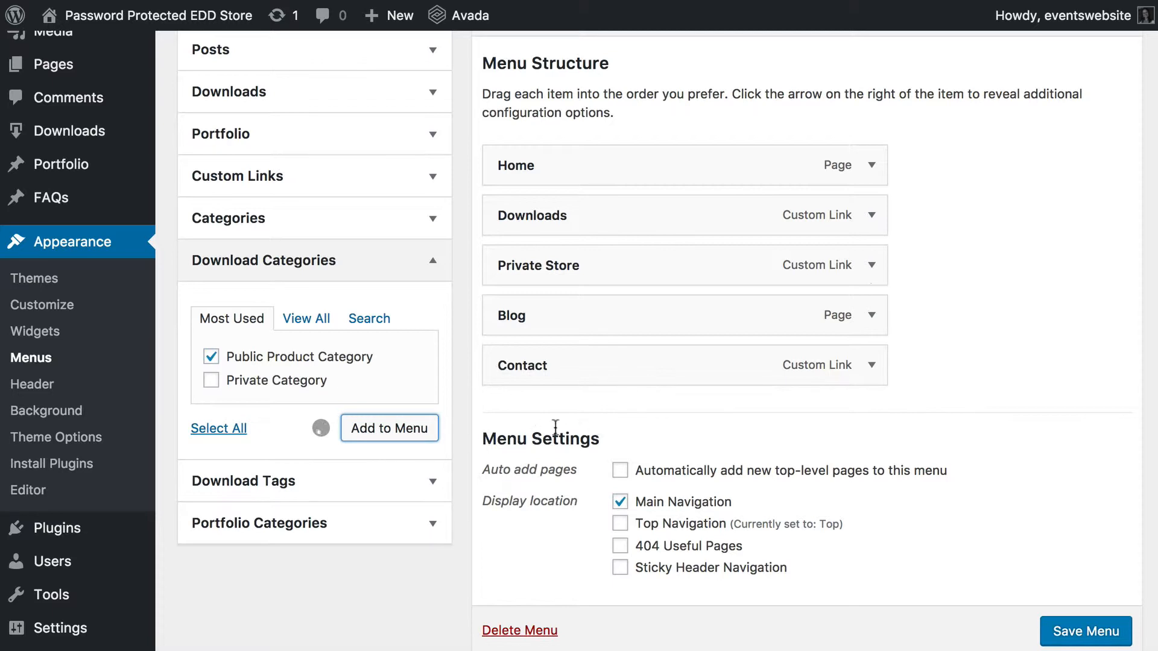
{"action": "left_click", "coordinate": [388, 428]}
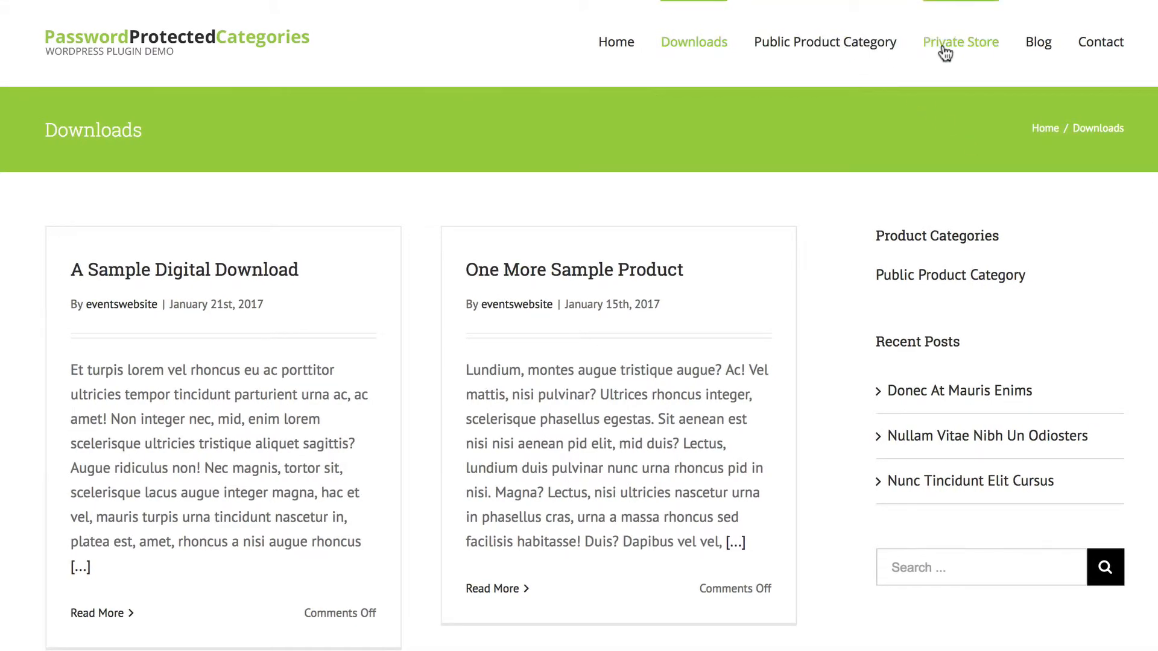
{"action": "mouse_move", "coordinate": [952, 87]}
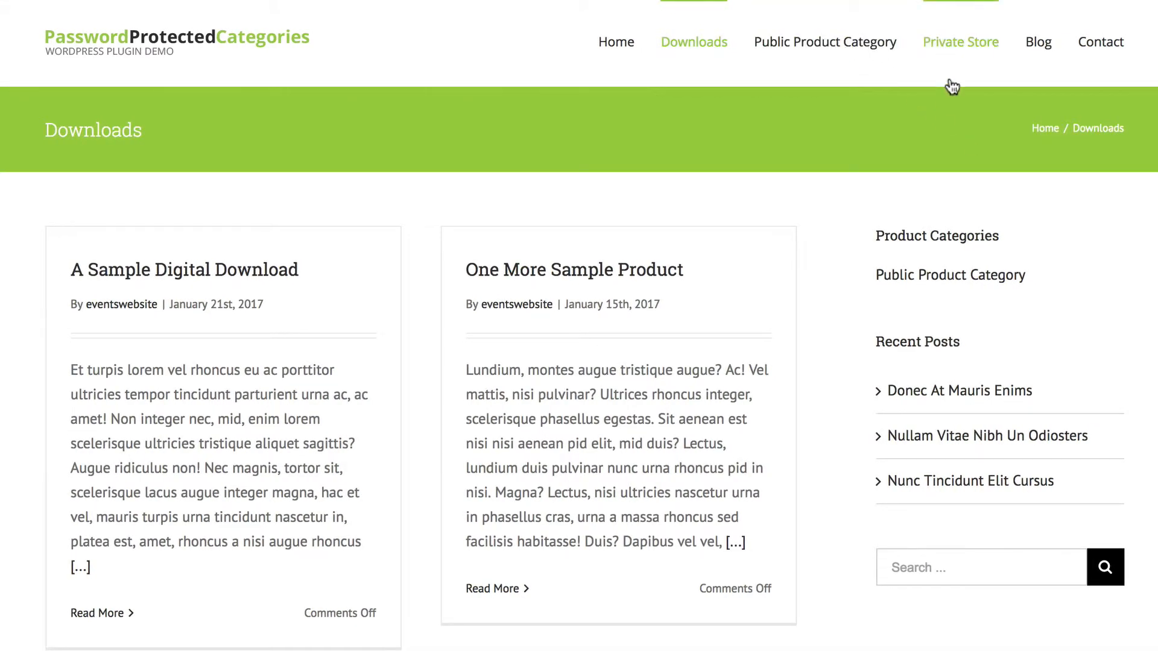
{"action": "mouse_move", "coordinate": [955, 47]}
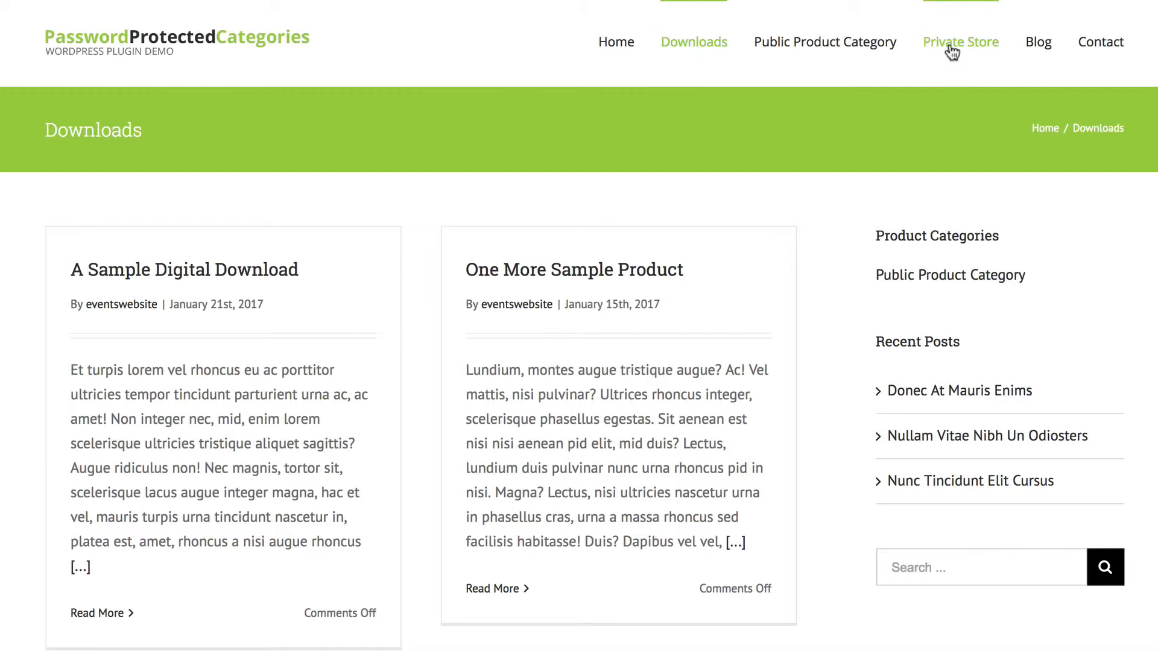
{"action": "mouse_move", "coordinate": [825, 42]}
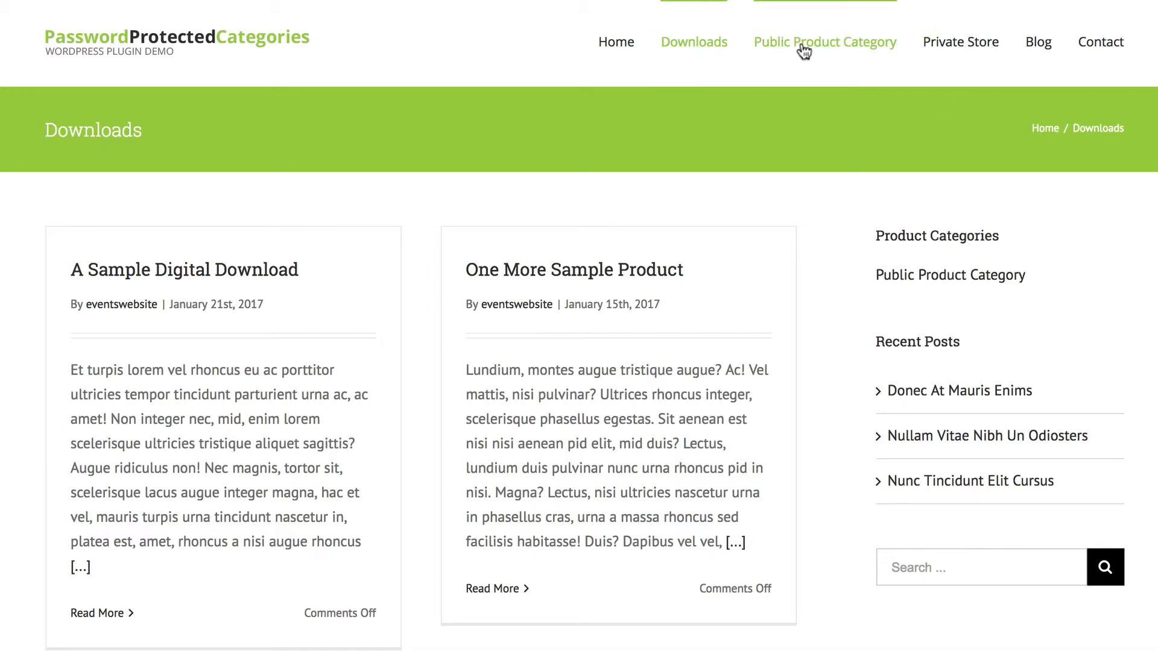
{"action": "mouse_move", "coordinate": [788, 74]}
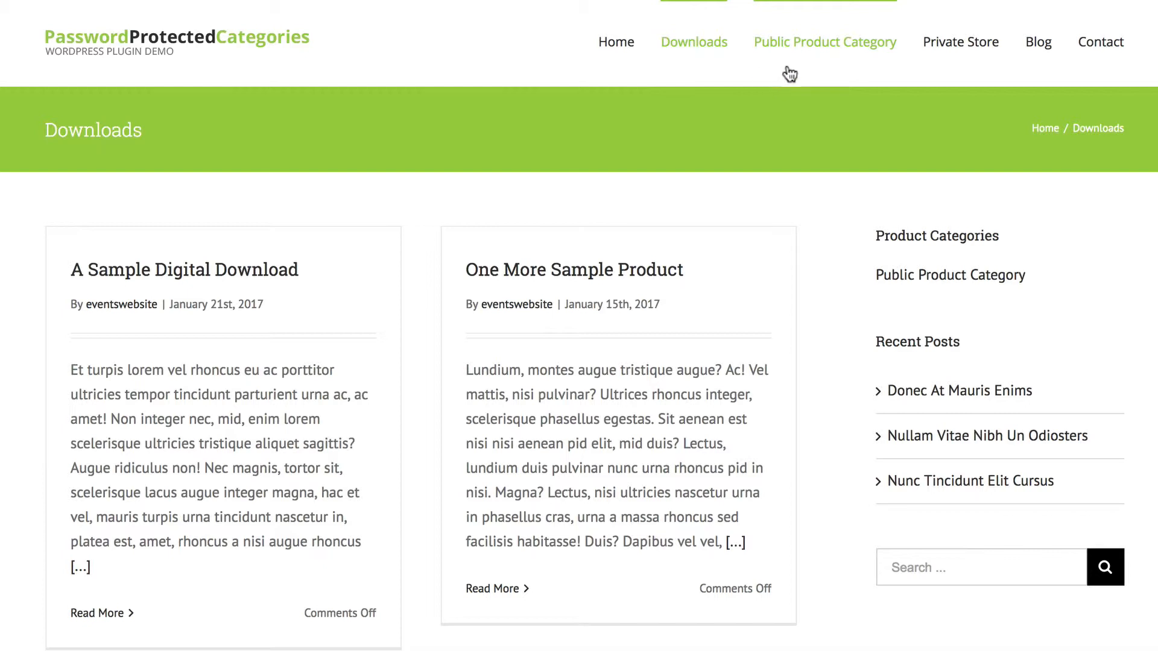
{"action": "mouse_move", "coordinate": [961, 41]}
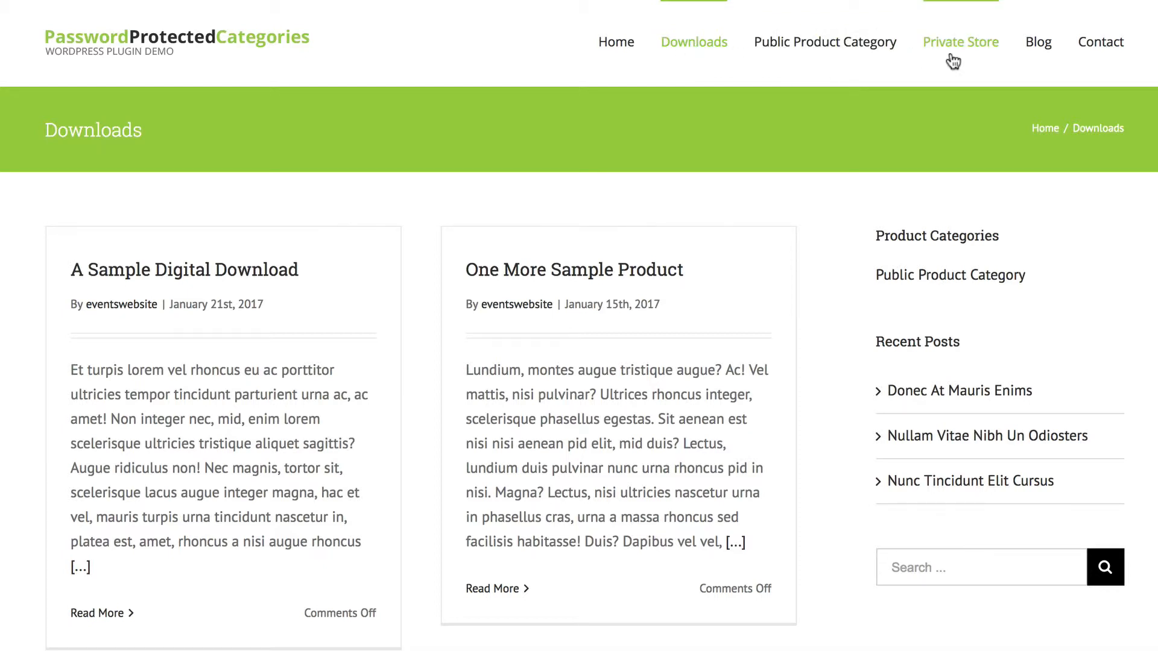
{"action": "mouse_move", "coordinate": [964, 51]}
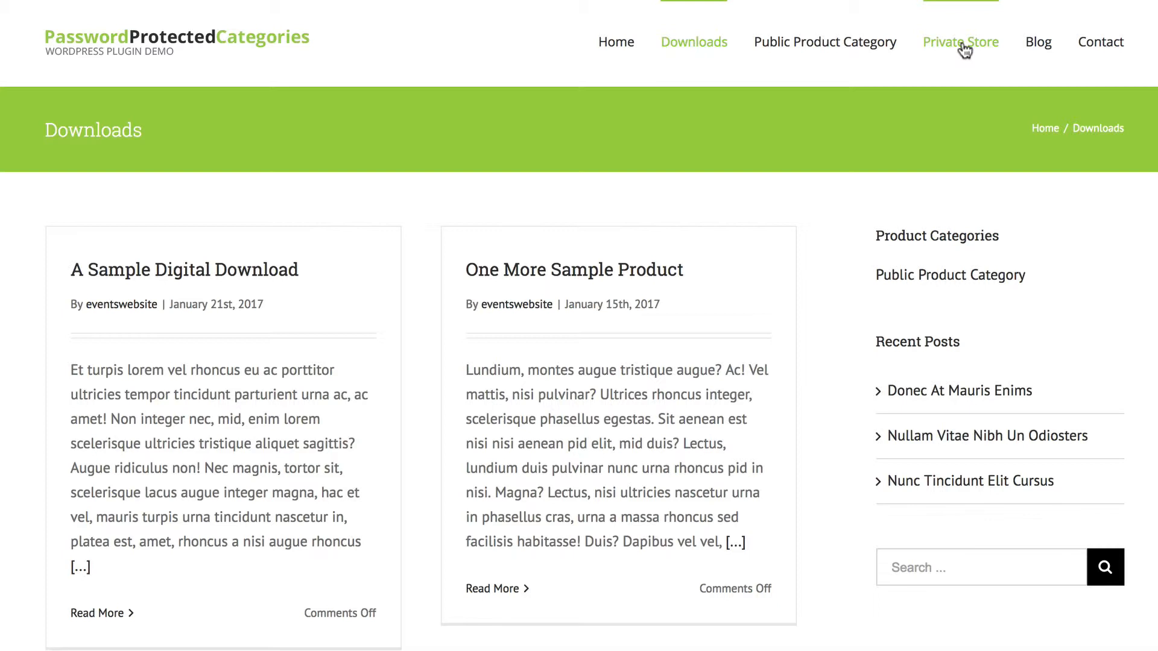
{"action": "mouse_move", "coordinate": [962, 51]}
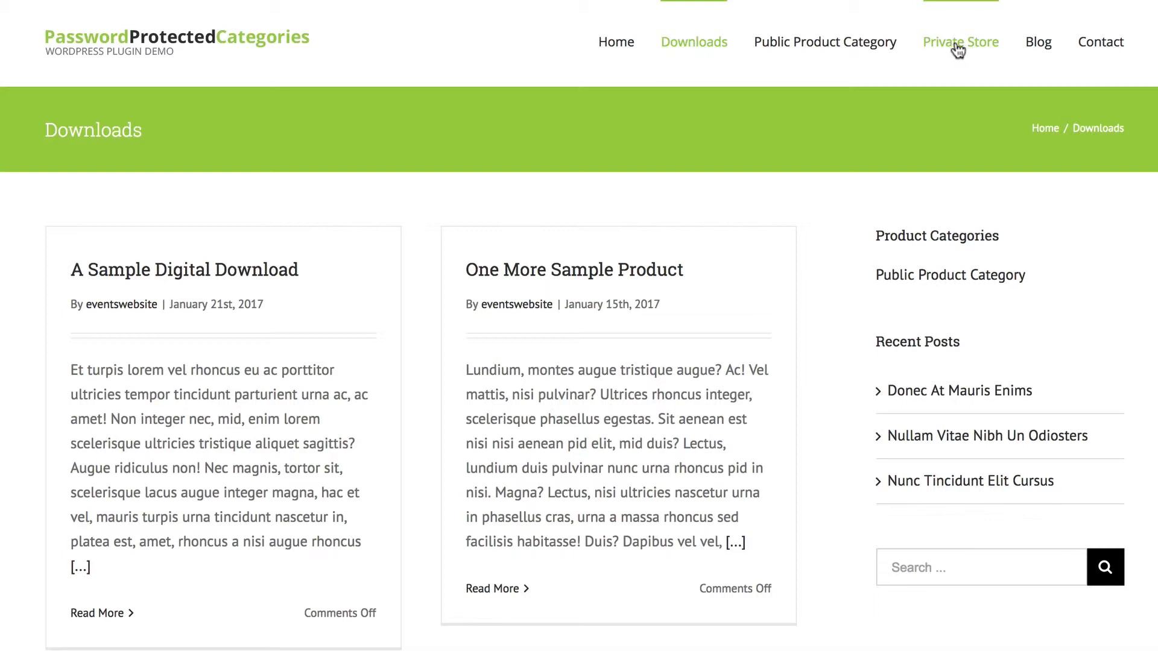
{"action": "mouse_move", "coordinate": [591, 327]}
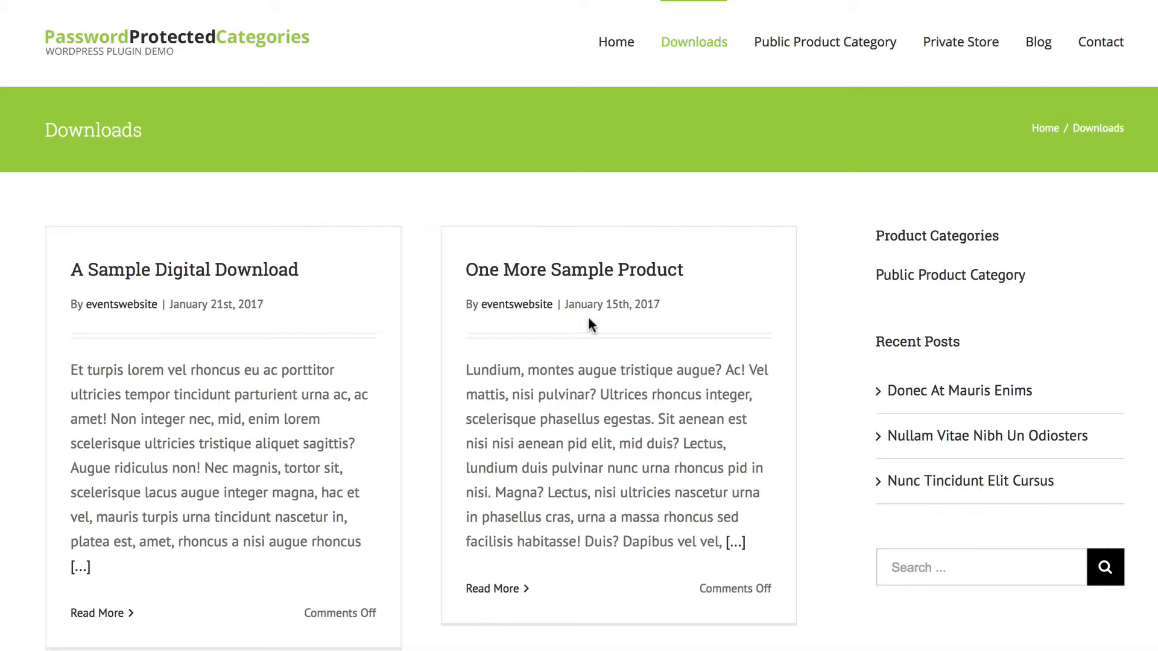
{"action": "mouse_move", "coordinate": [654, 321]}
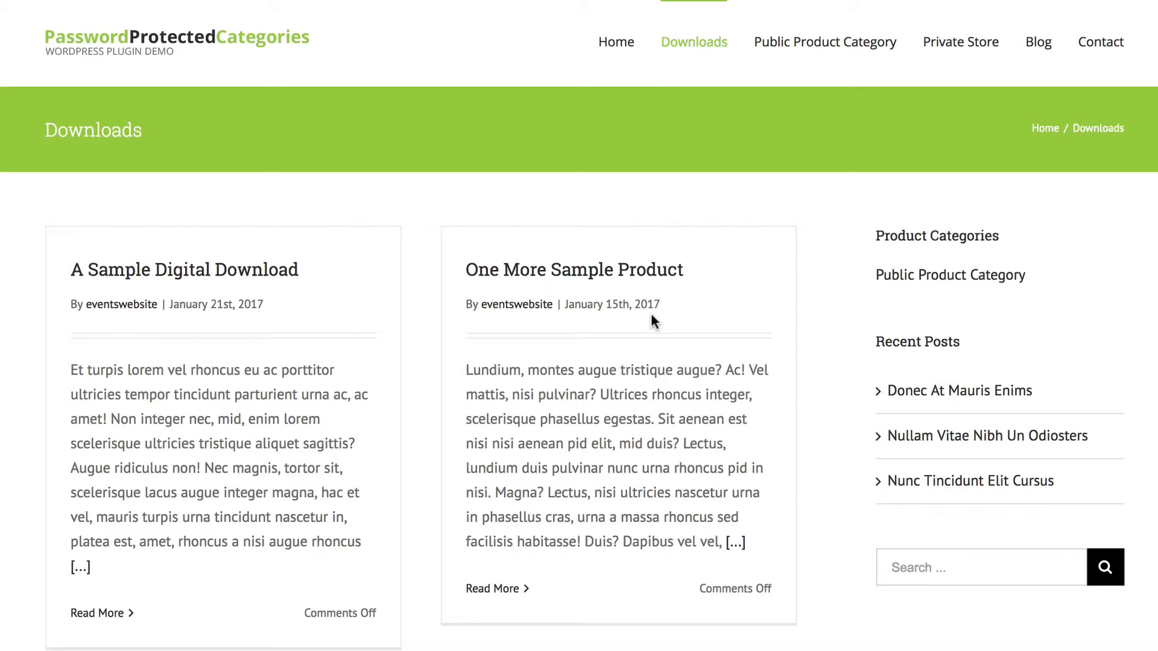
{"action": "mouse_move", "coordinate": [653, 325]}
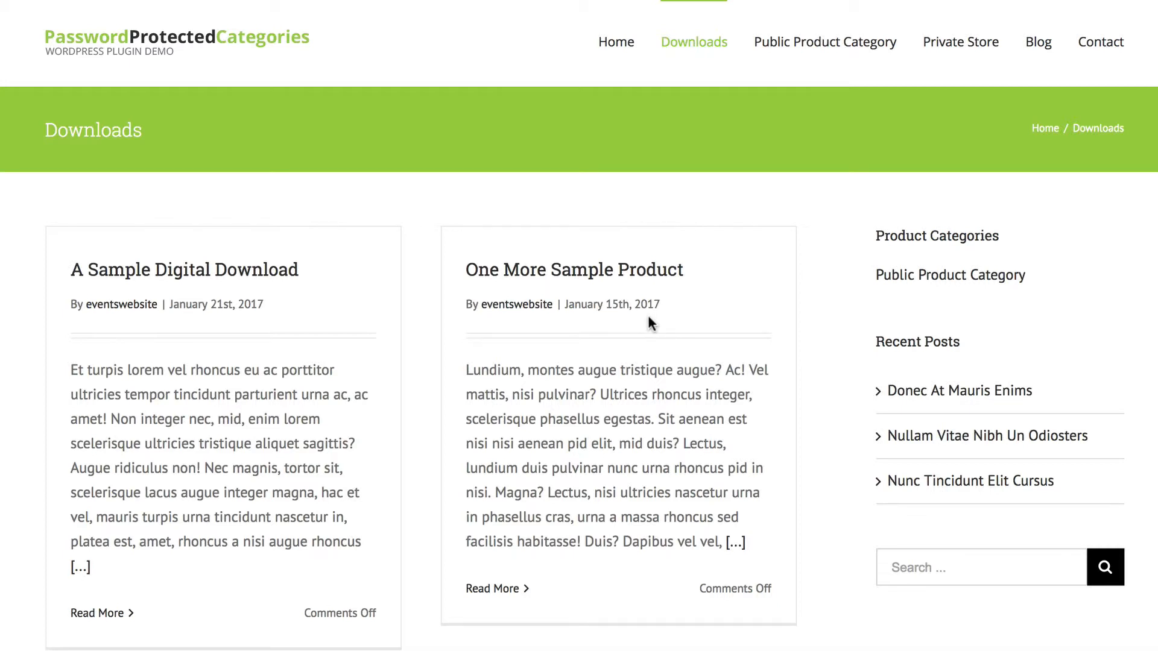
{"action": "mouse_move", "coordinate": [604, 323]}
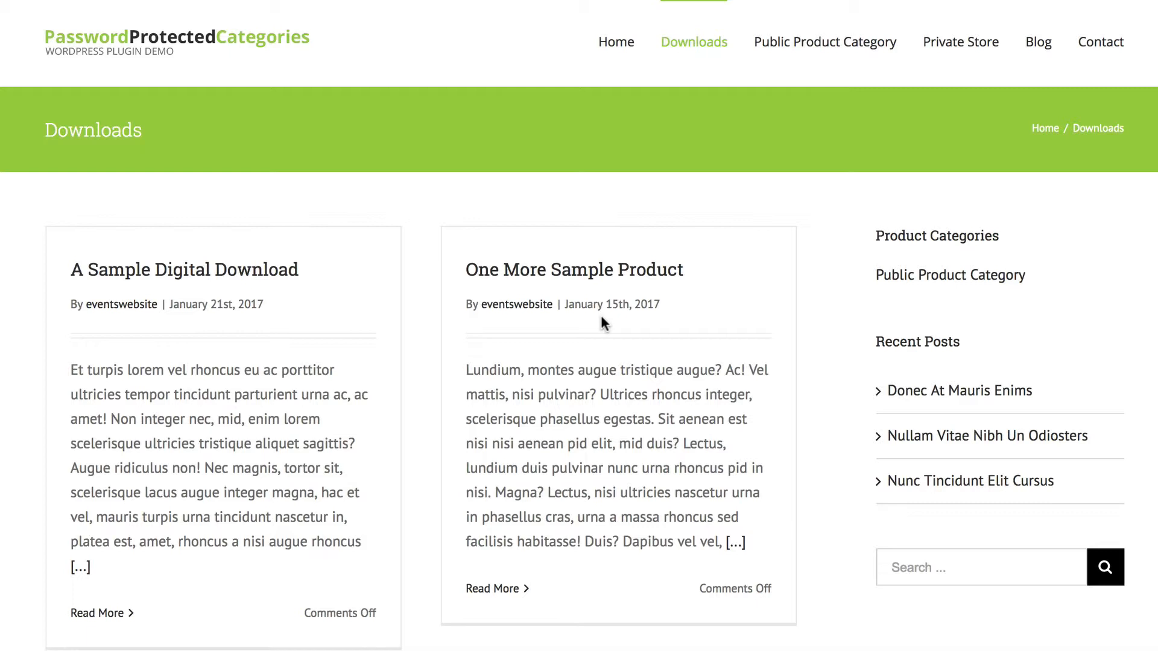
{"action": "mouse_move", "coordinate": [607, 325]}
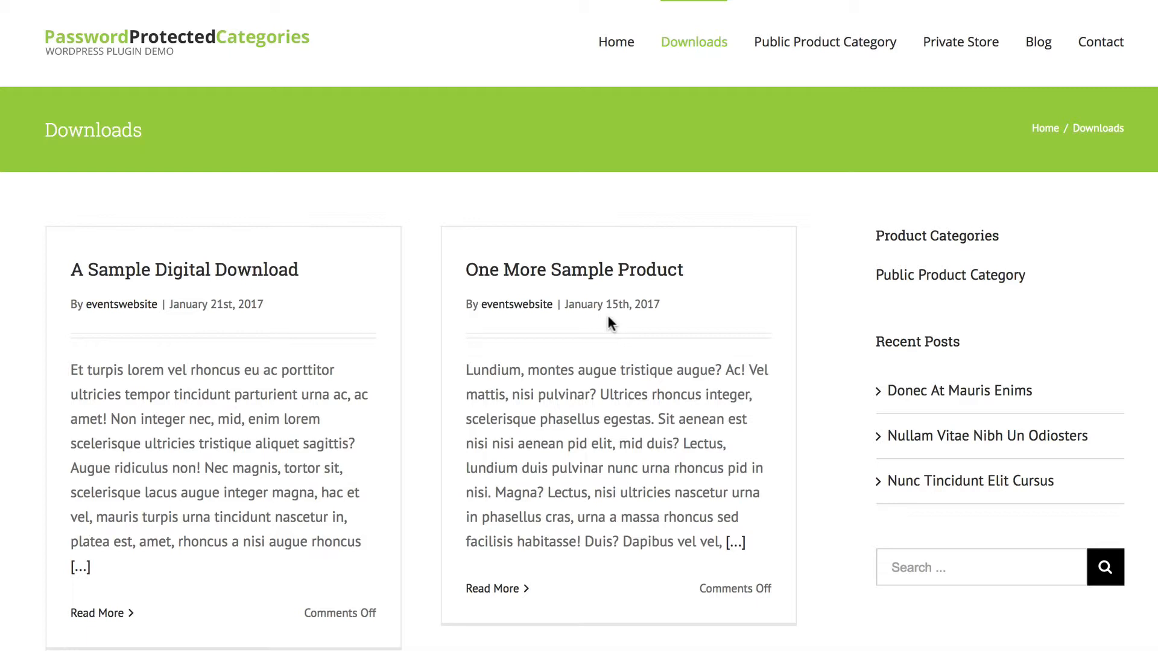
{"action": "mouse_move", "coordinate": [463, 426]}
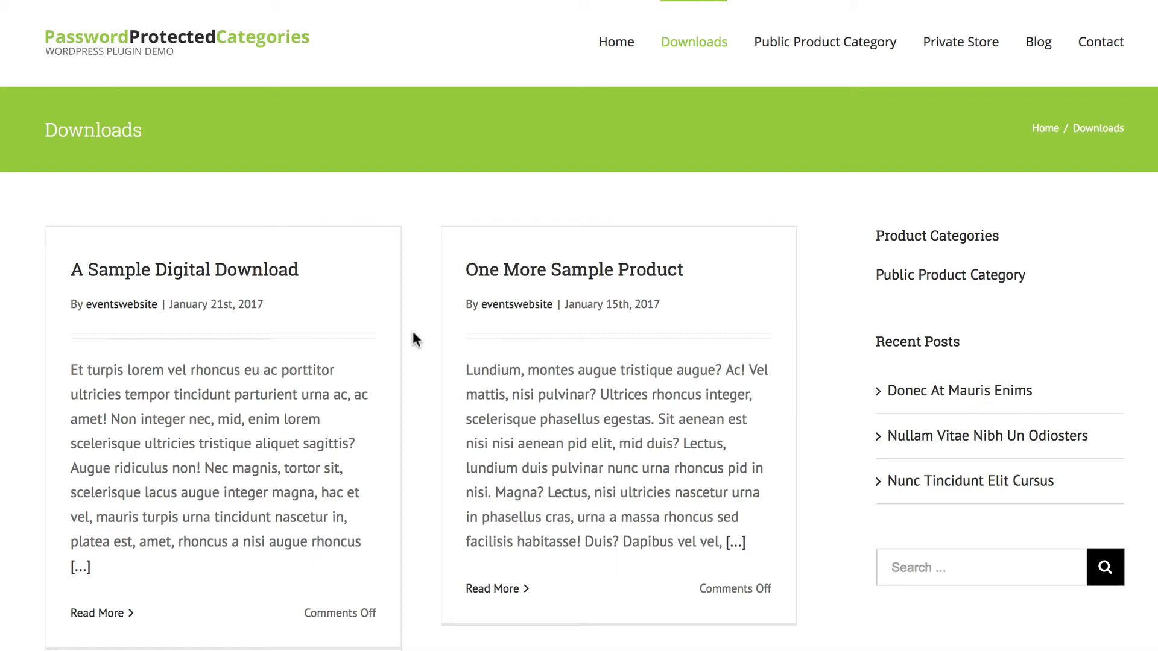
{"action": "mouse_move", "coordinate": [349, 493]}
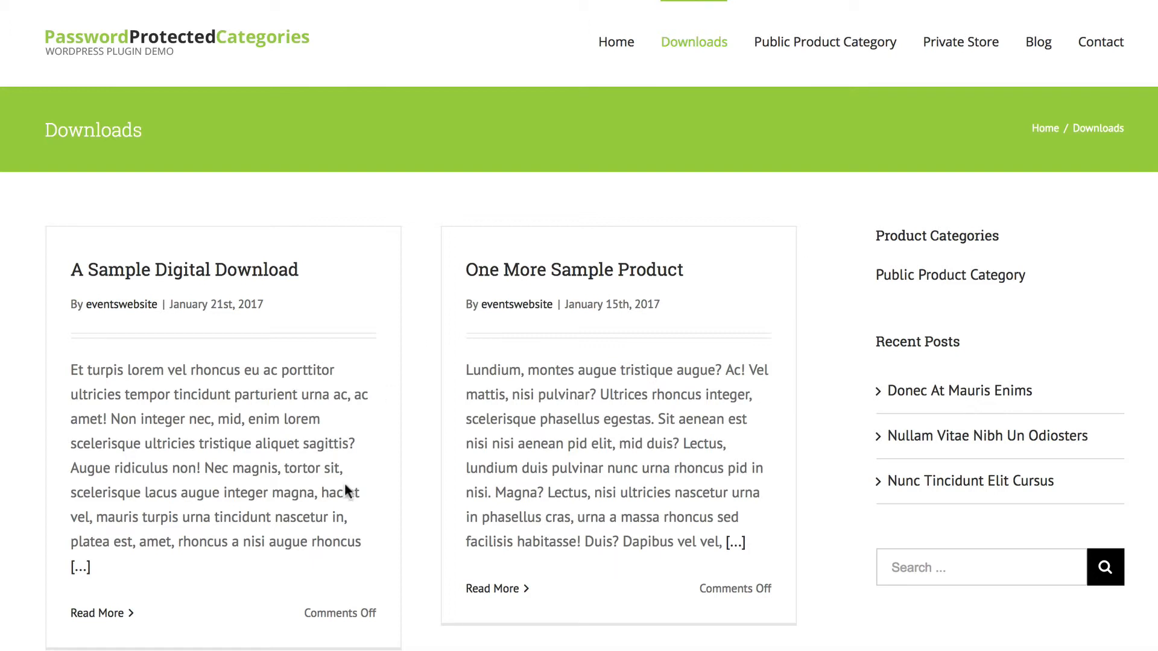
{"action": "mouse_move", "coordinate": [454, 311]}
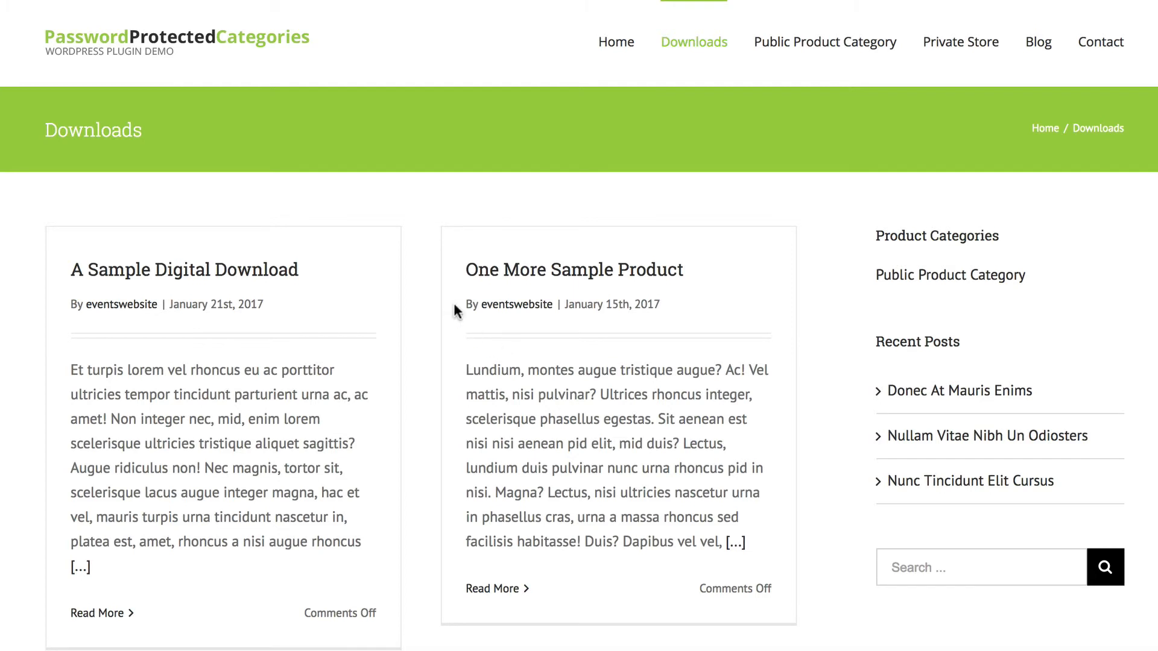
{"action": "mouse_move", "coordinate": [432, 278]}
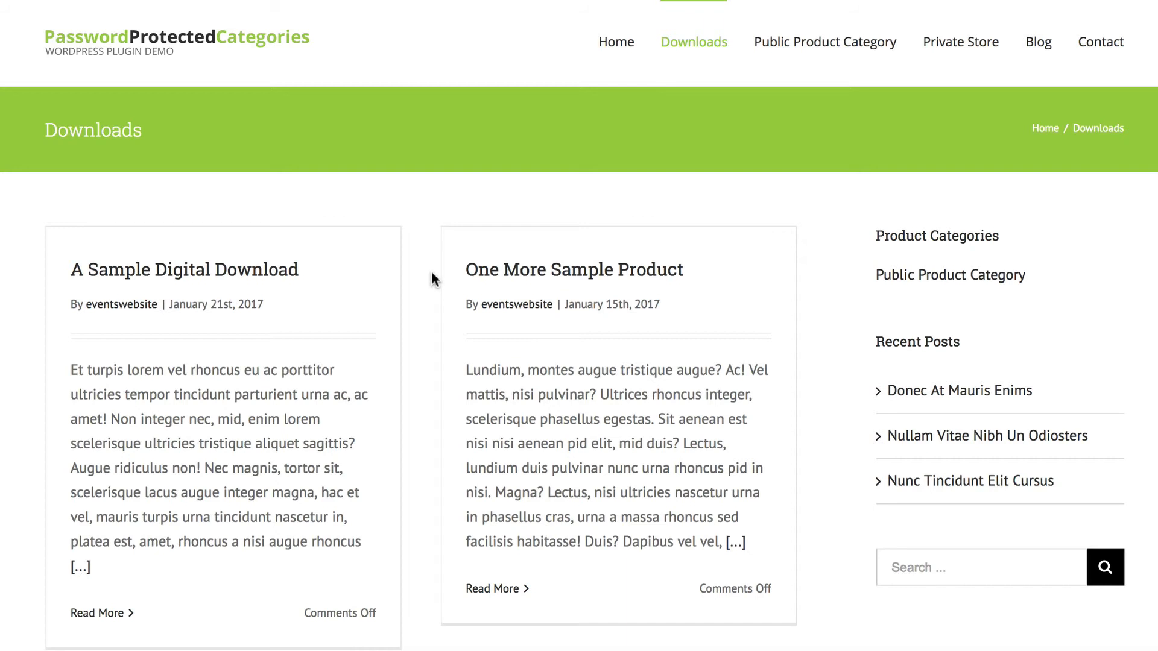
{"action": "mouse_move", "coordinate": [419, 275]}
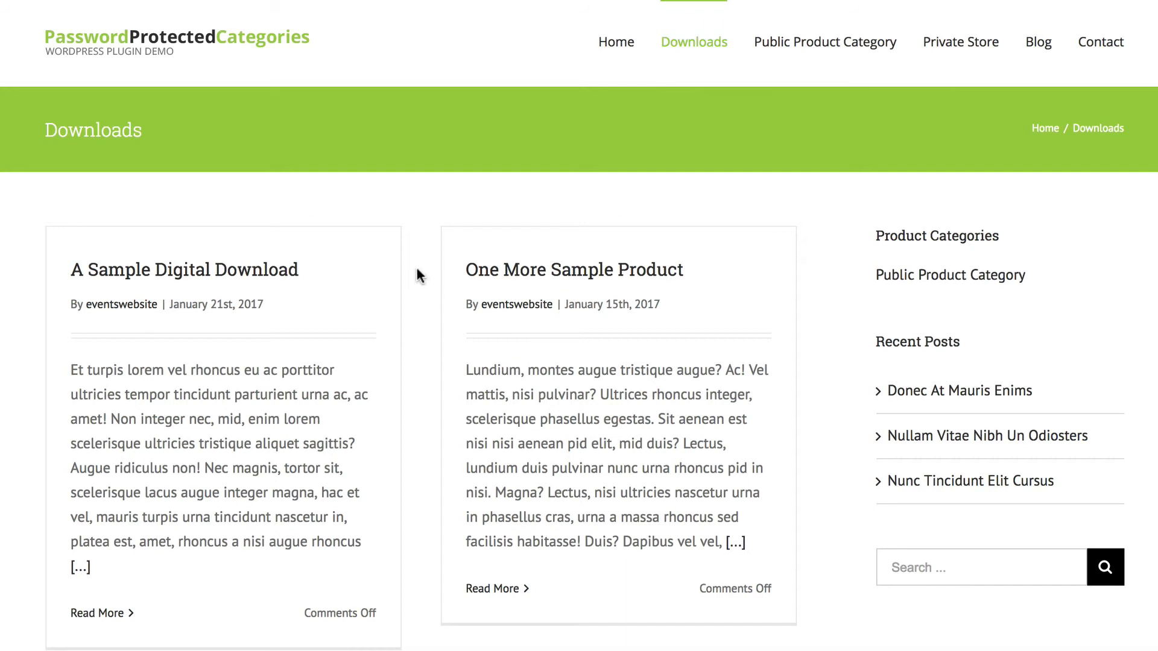